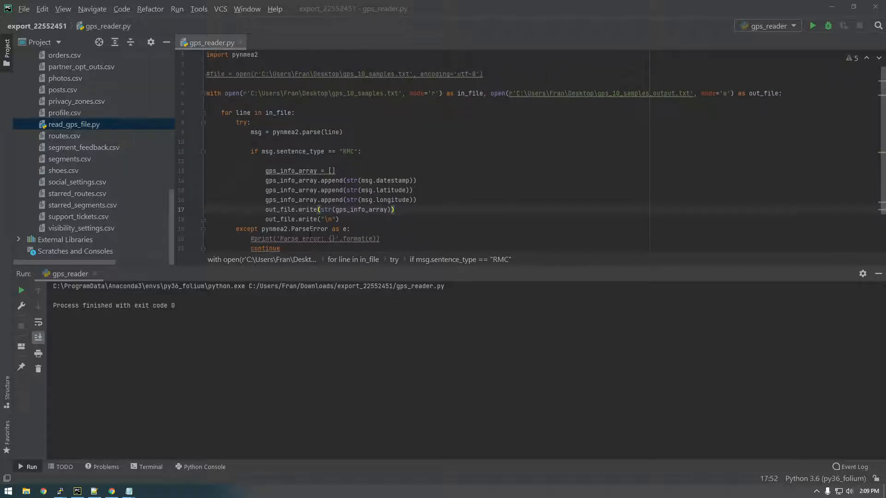
mouse_move(524, 258)
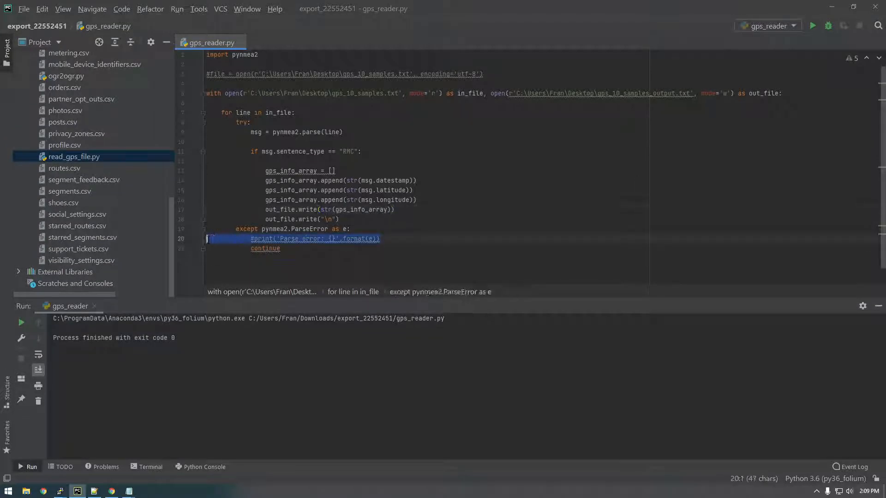
- Delete the commented-out error print line and the commented file-open line from gps_reader.py
key(Delete)
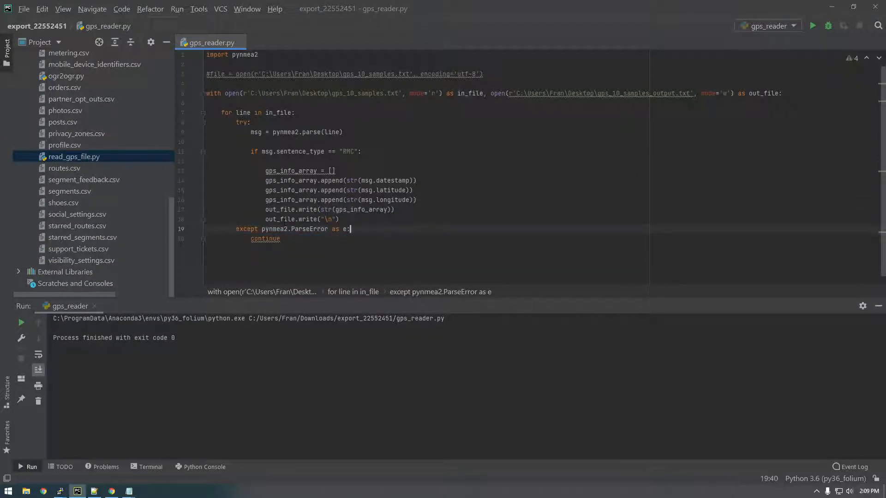
key(Delete)
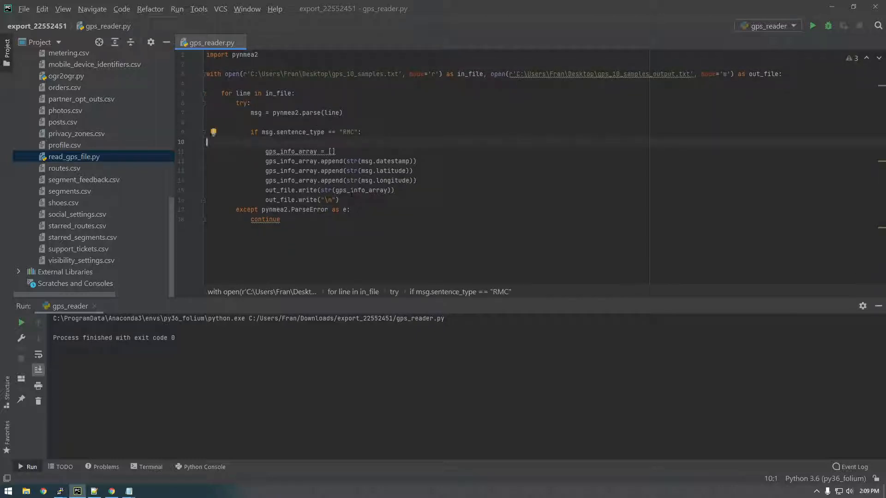
click(280, 219)
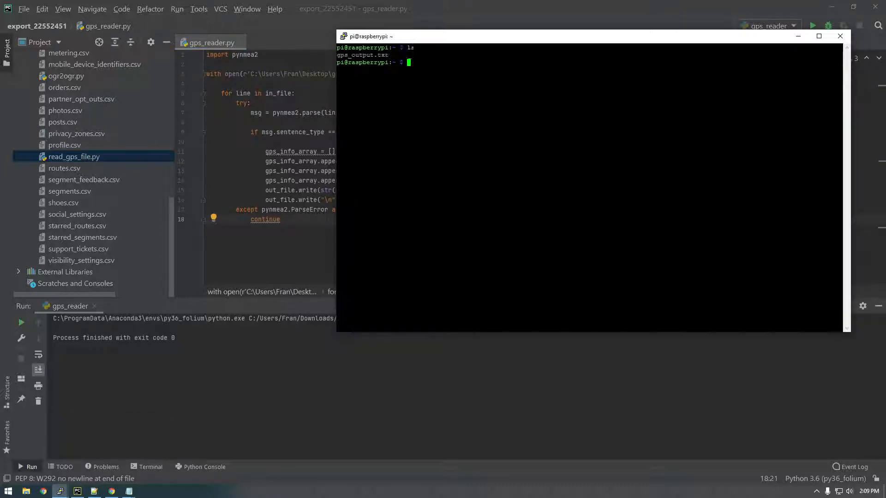
- Begin 'sudo nano gps_o…' on the Pi, then launch cmd from the Start search
text(sudo nano)
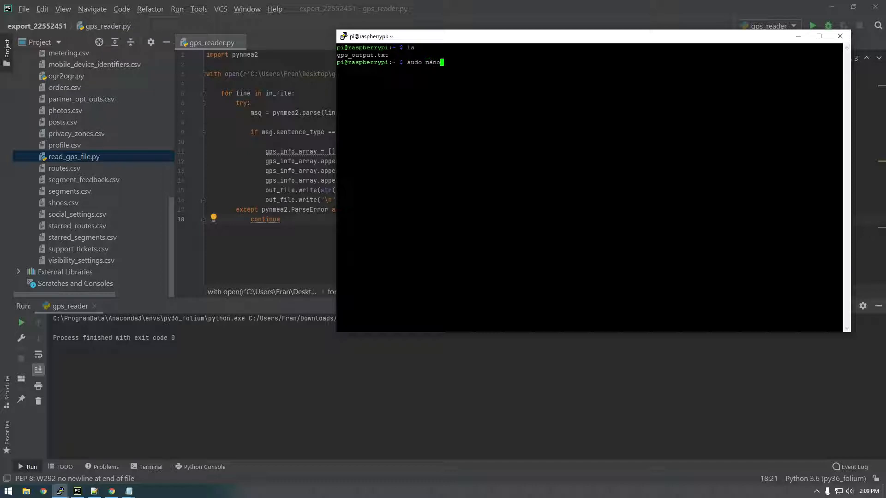
text(gps_o)
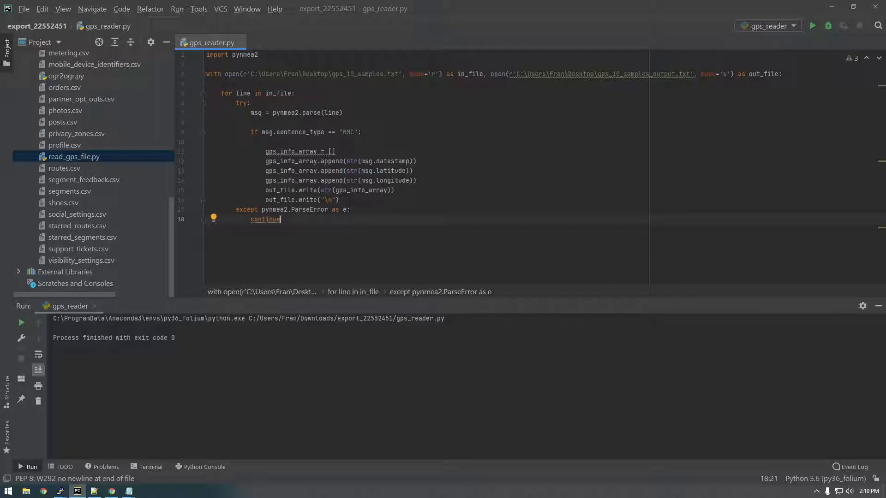
text(cmd)
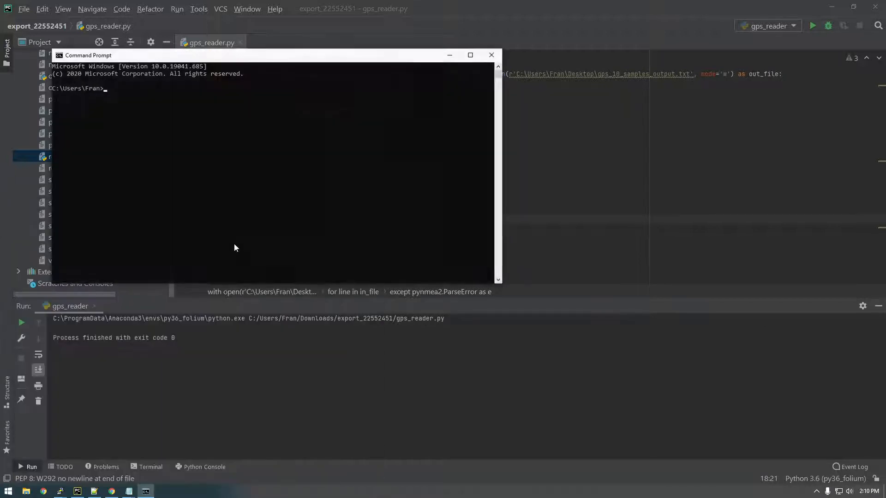
- Run scp to print its usage syntax and bring up the scp tutorial page
text(scp)
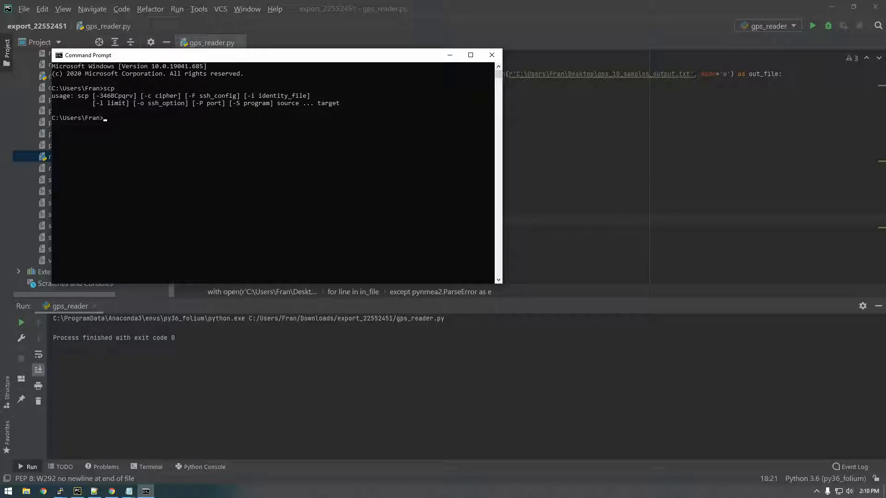
click(111, 490)
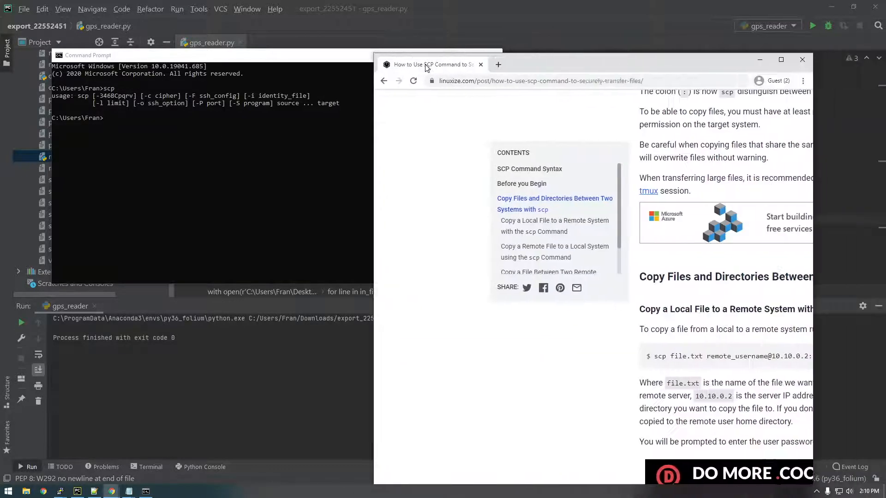
- Maximize the linuxize guide and highlight the scp local-to-remote example command
click(781, 60)
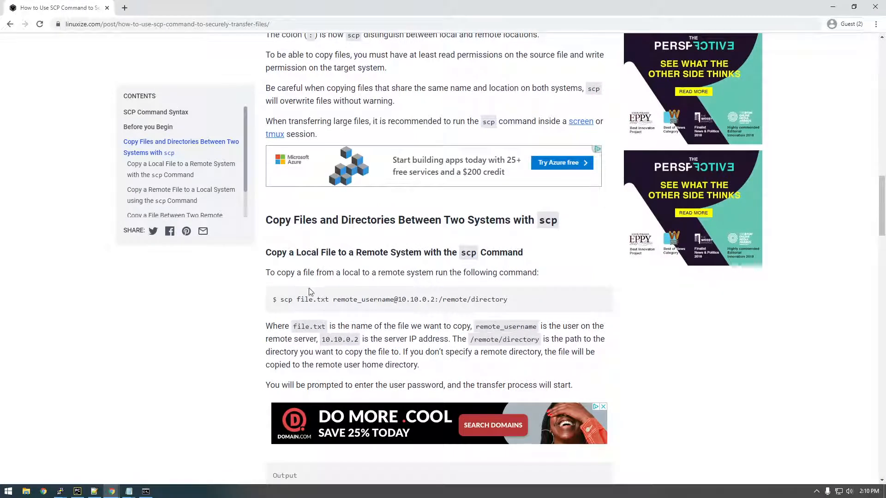
double_click(286, 299)
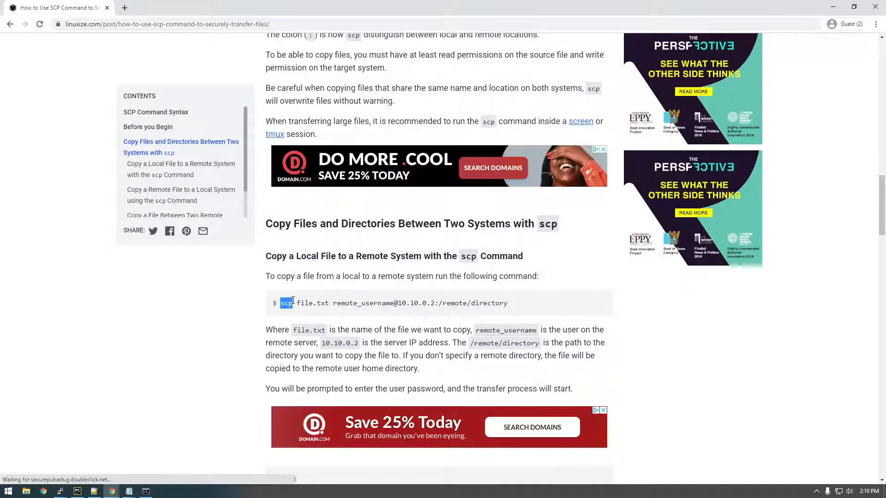
click(291, 303)
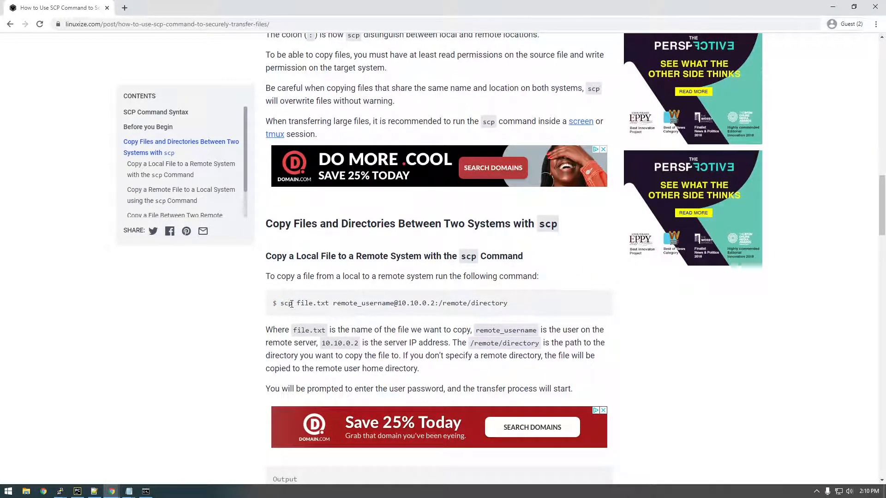
double_click(287, 304)
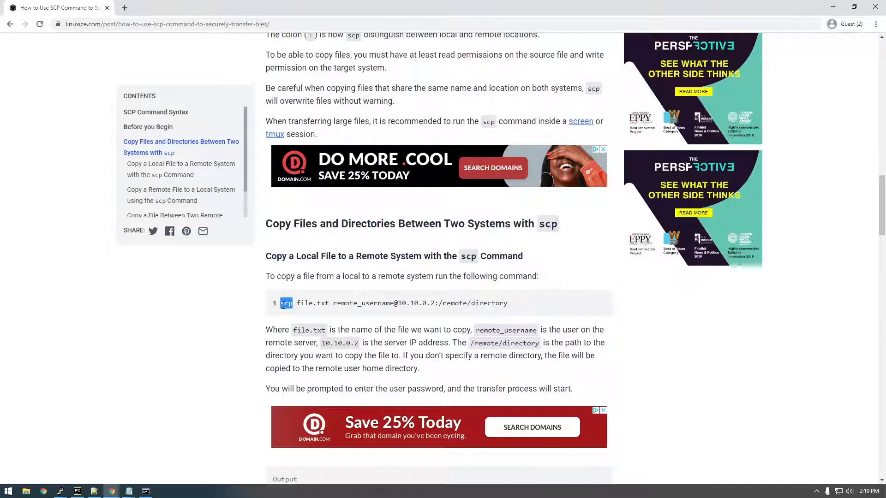
double_click(312, 303)
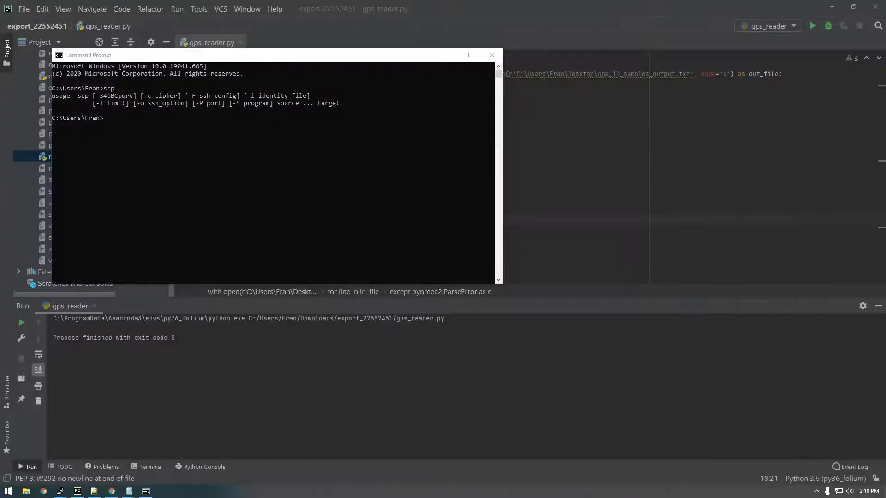
- Copy the absolute path of gps_reader.py from its PyCharm editor tab
click(490, 55)
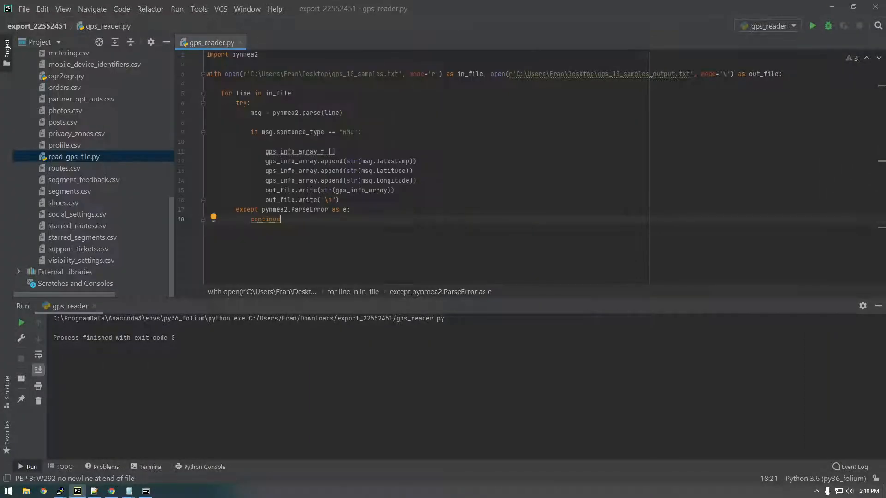
right_click(211, 43)
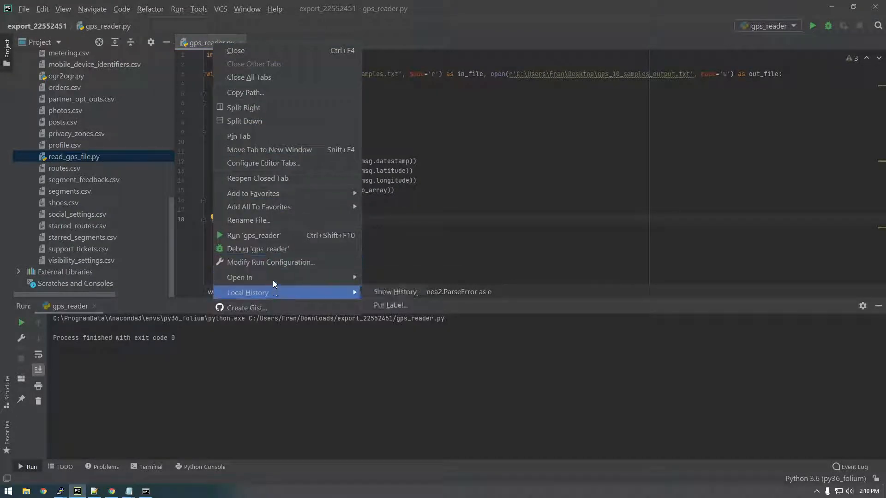
mouse_move(259, 206)
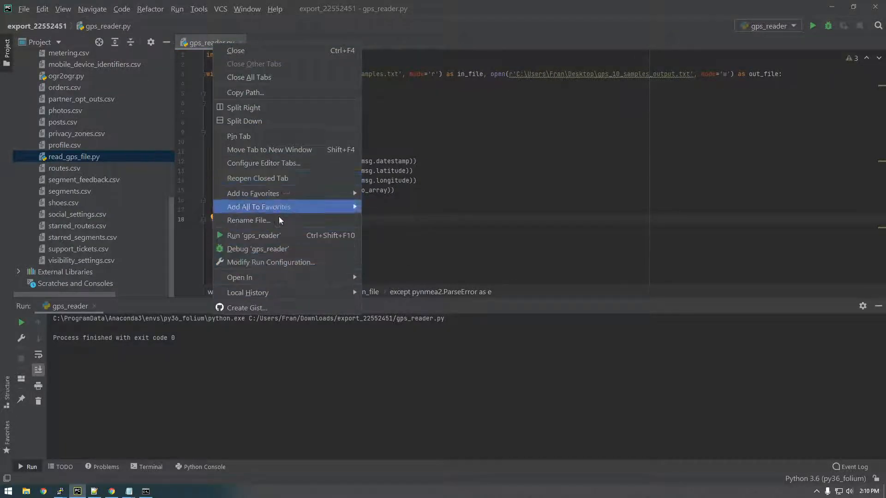
click(246, 92)
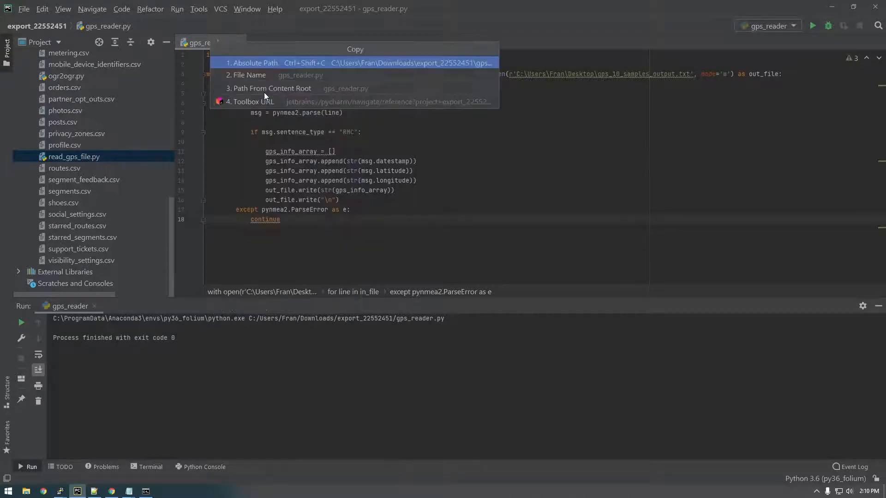
click(255, 63)
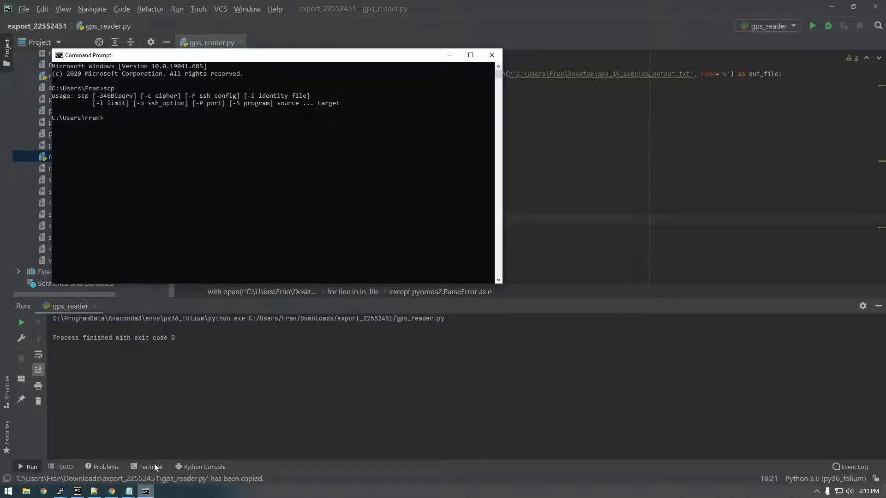
text(scp)
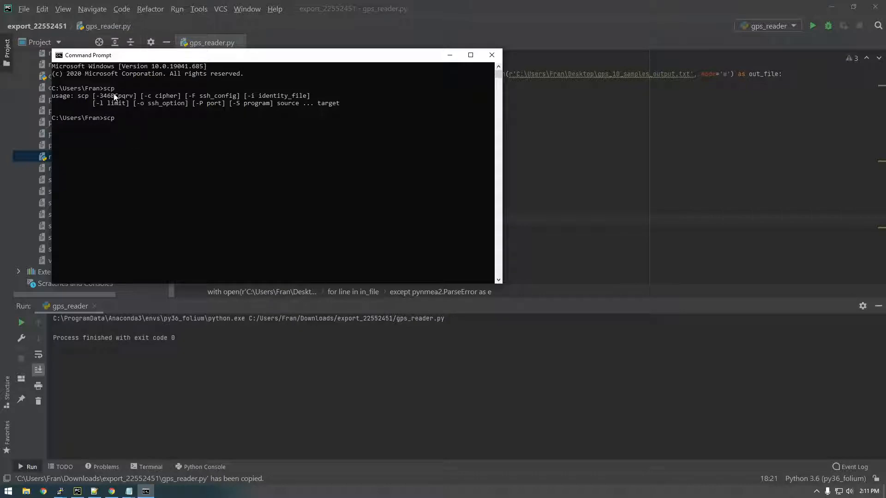
text(C:\Users\Fran\Downloads\export_22552451\gps_reader.py)
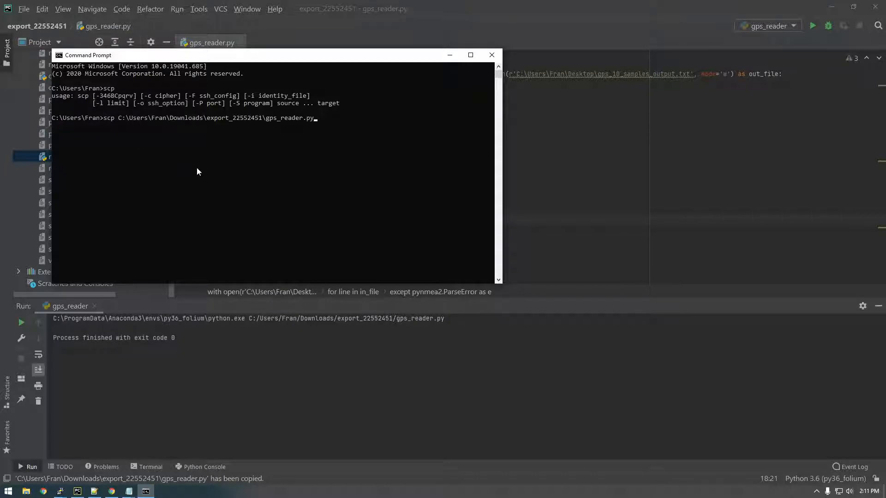
text(pi)
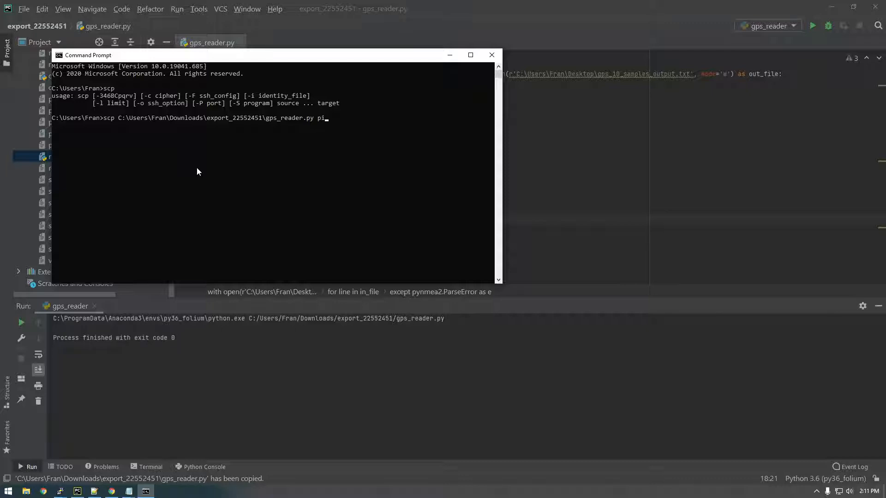
text(@192.168.0)
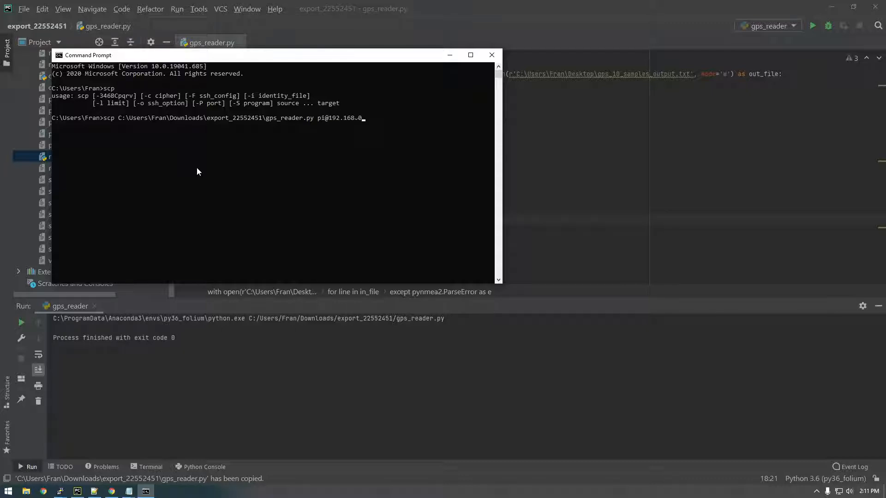
text(169)
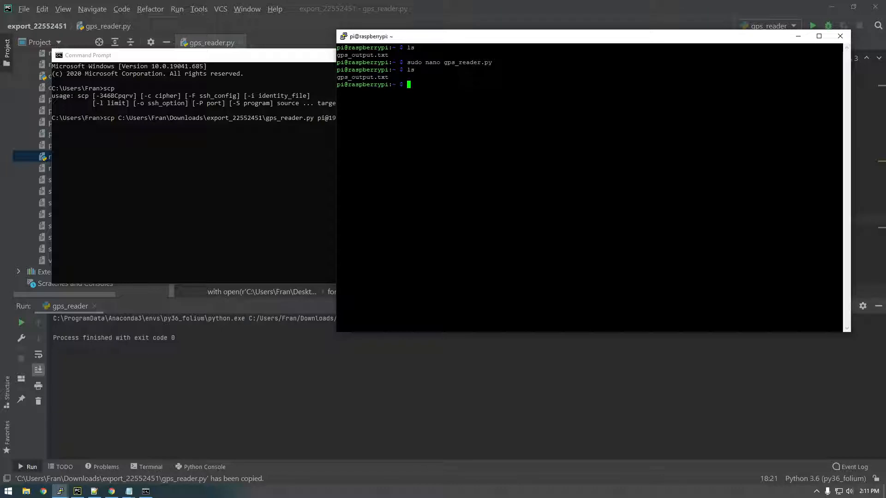
- Run pwd on the Pi to show its current working directory
text(pwd)
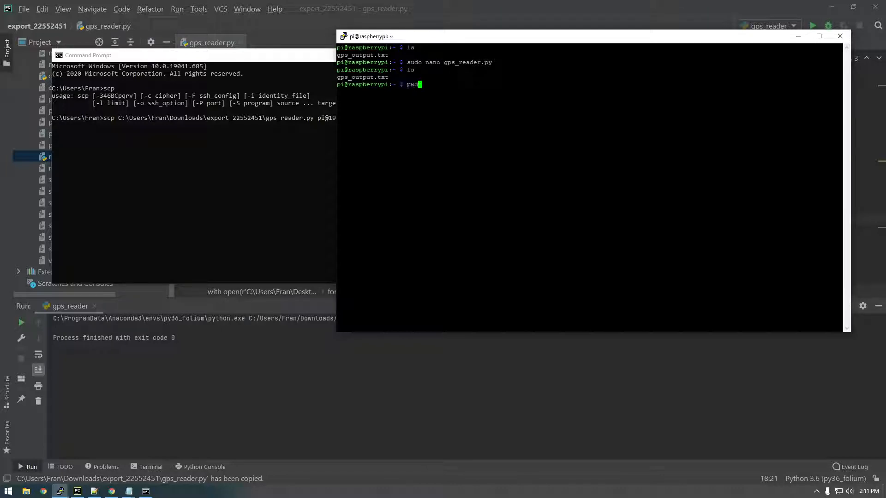
key(Return)
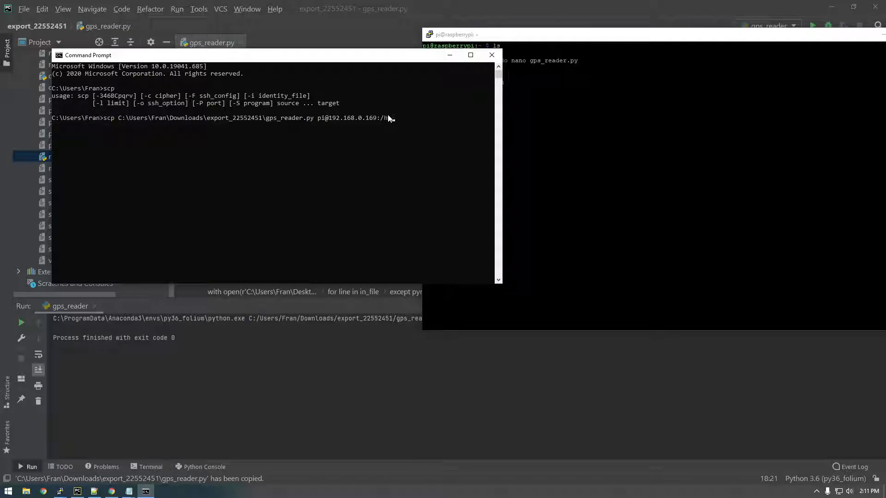
- Append ':/home/pi/gps_reader.py' and complete the scp transfer to the Pi
text(ome/pi)
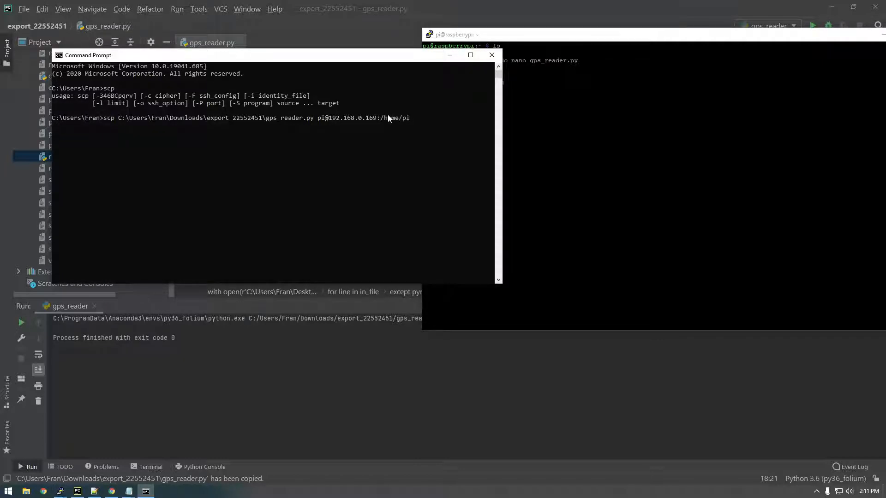
text(/)
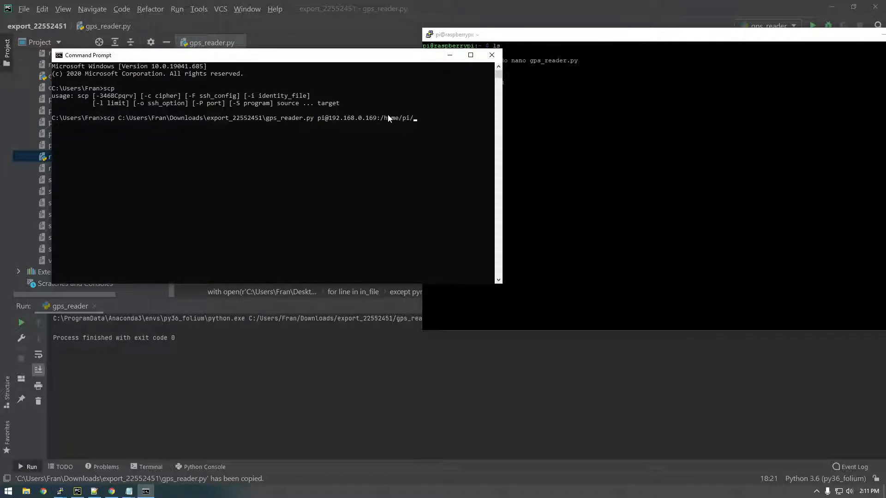
text(gps_reader.py)
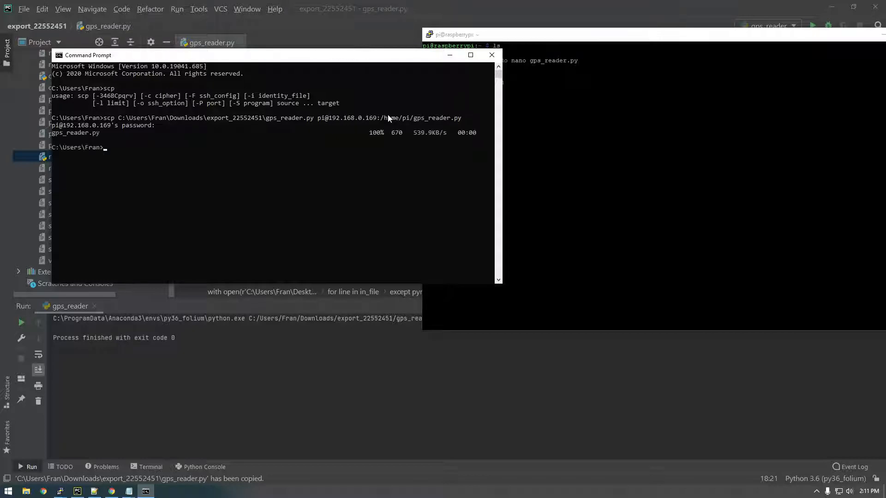
click(491, 55)
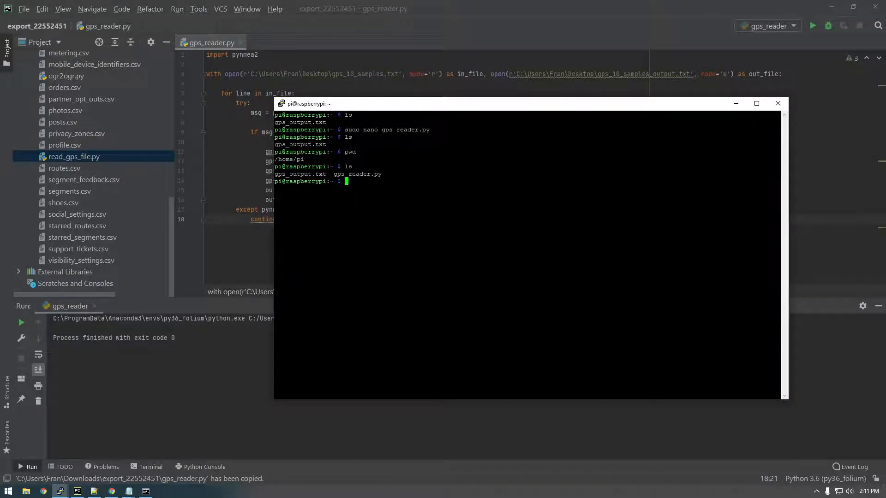
- Run 'sudo nano gps_reader.py' to open the copied script on the Pi
double_click(354, 174)
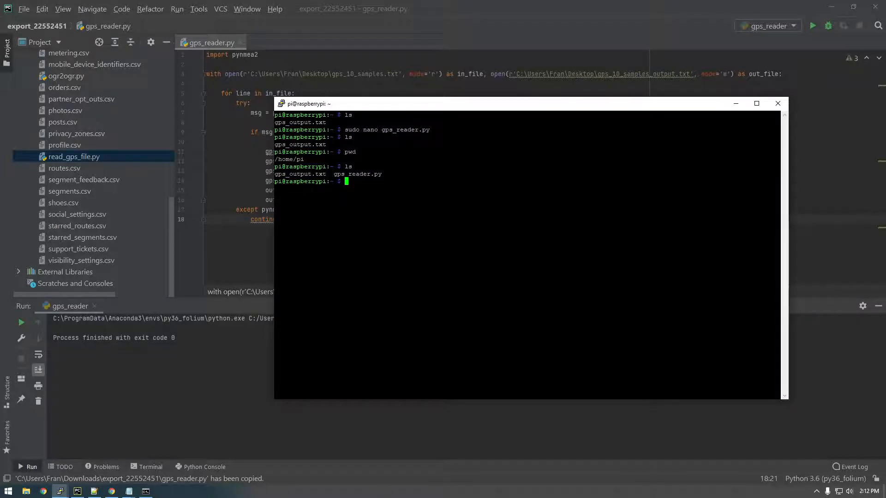
text(sudo nano)
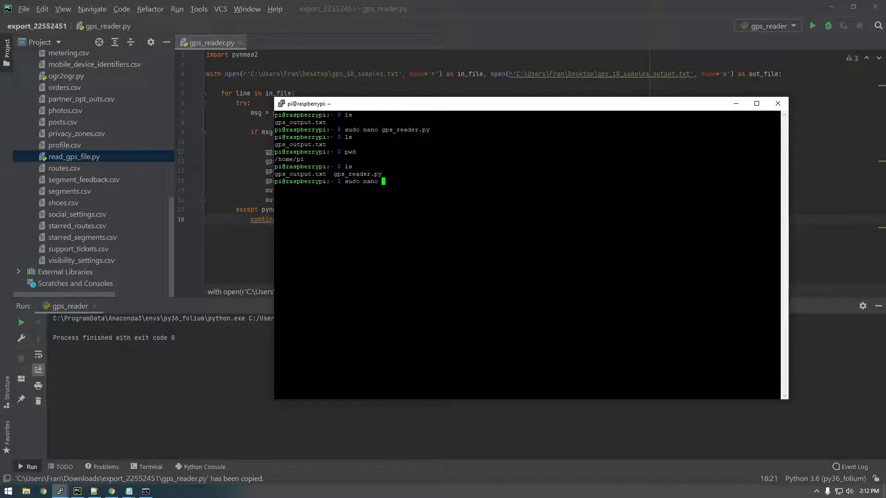
text(gps)
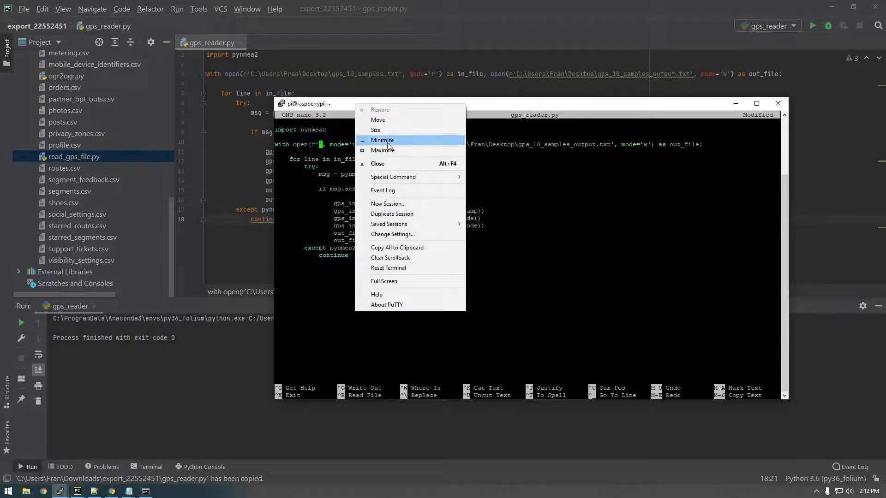
- Duplicate the PuTTY session and log in to a second Pi shell
click(387, 204)
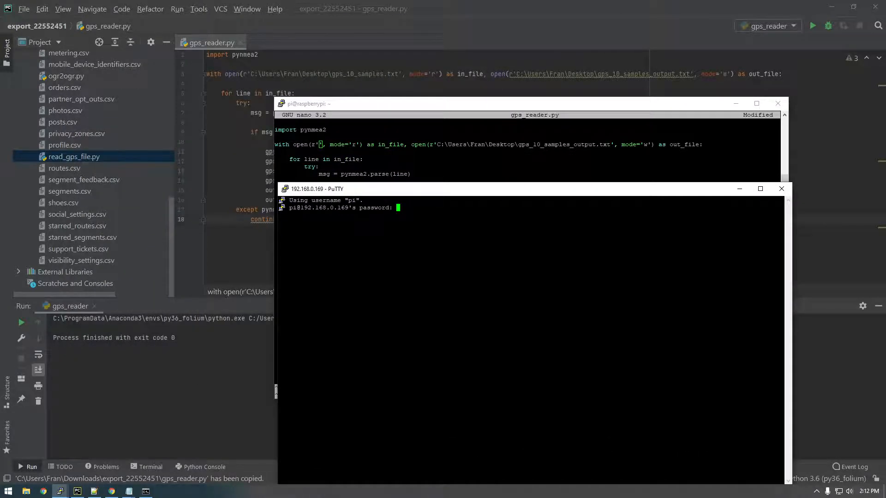
key(Return)
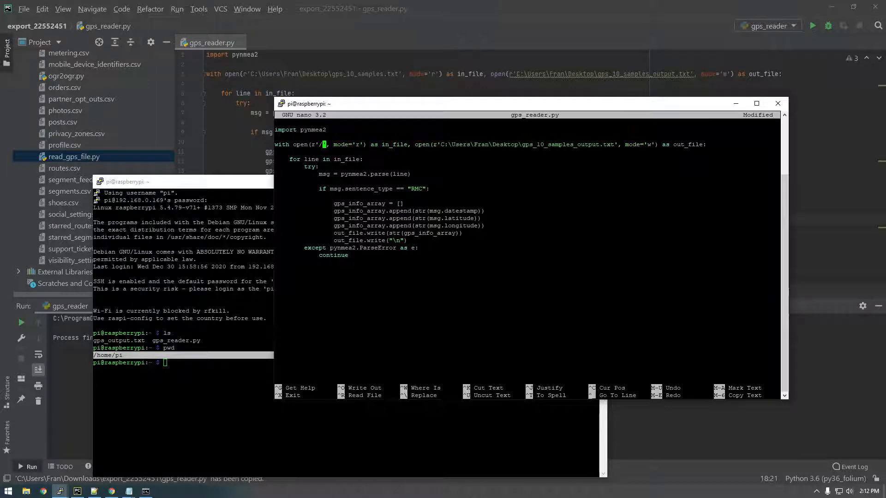
- Point the script's input open() at /home/pi/gps_output.txt
text(home/)
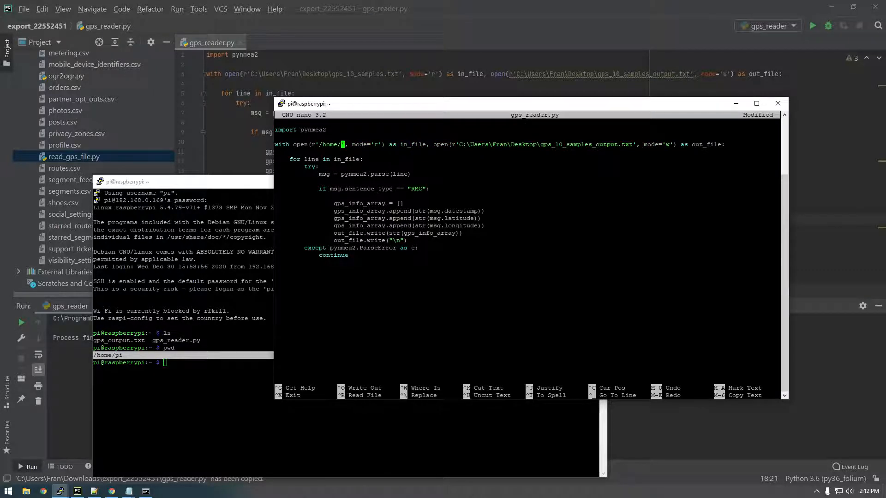
text(pi/g)
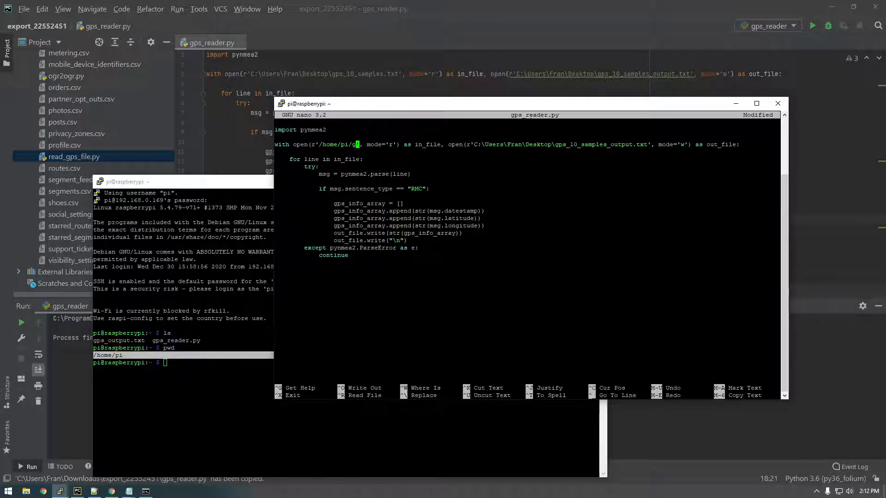
text(ps_output.txt)
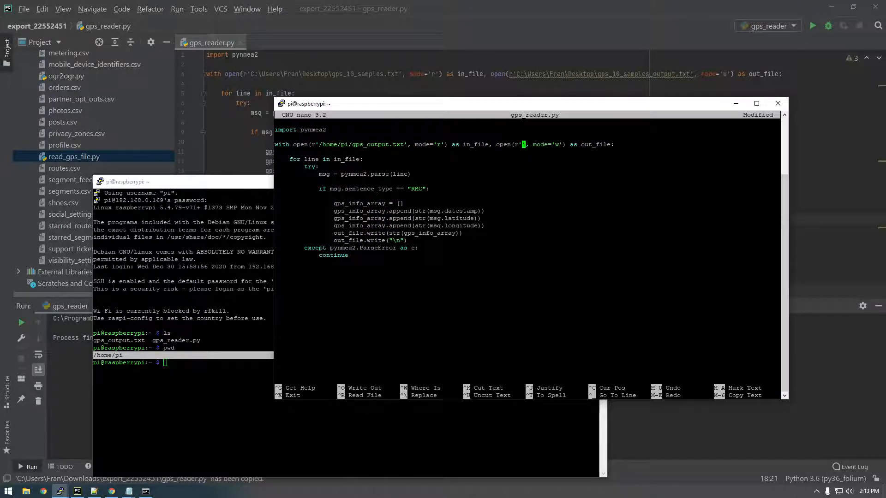
- Point the output at /home/pi/gps_output_cleaner.txt and save gps_reader.py, leaving nano
text(/home/pi/)
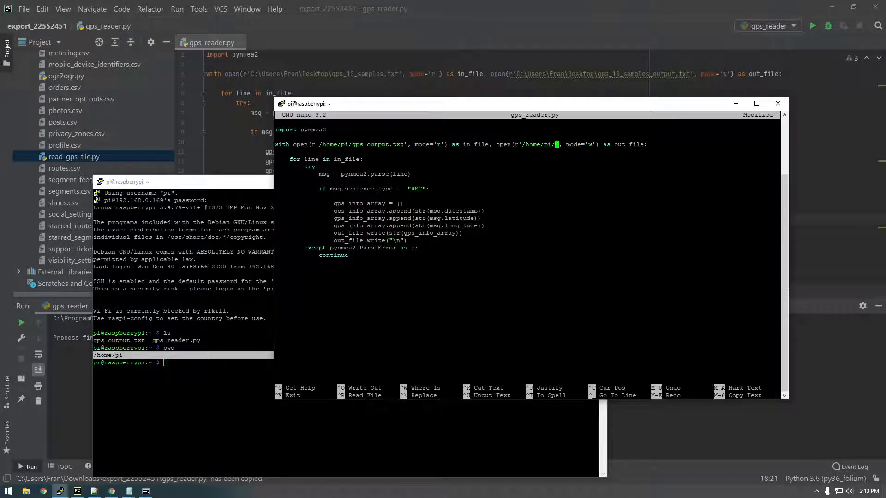
text(gps_output)
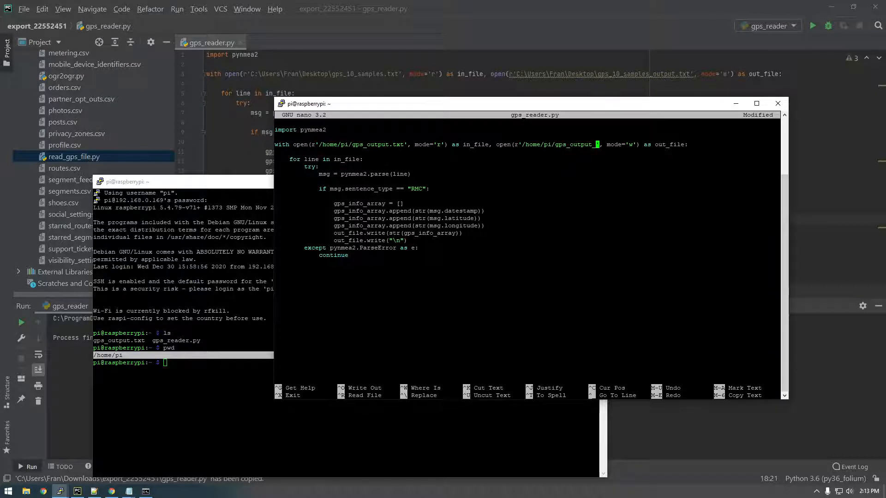
text(_clear)
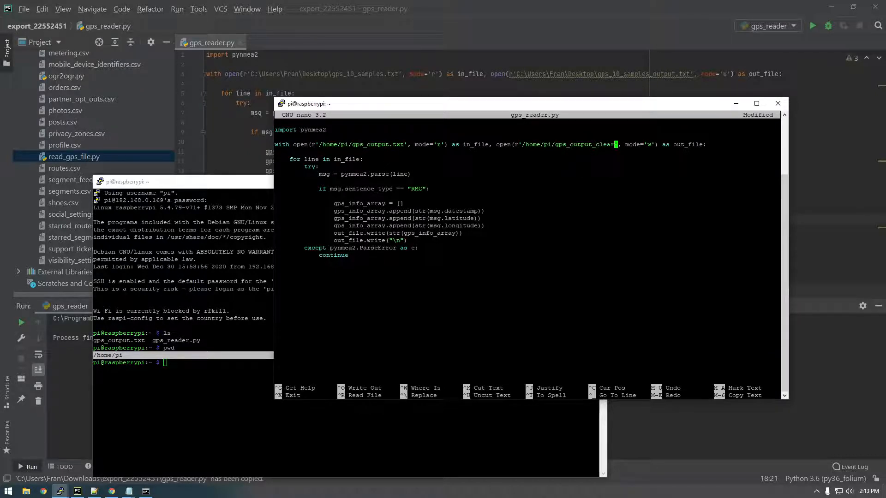
text(er.txt)
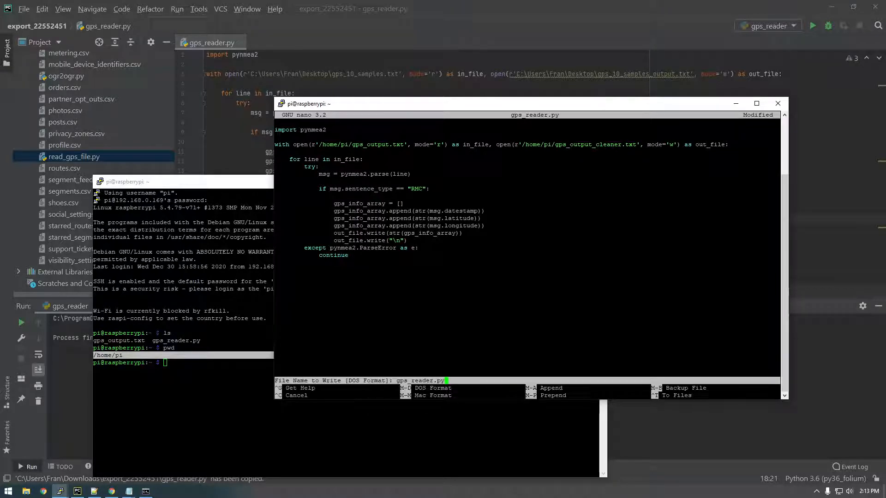
key(Return)
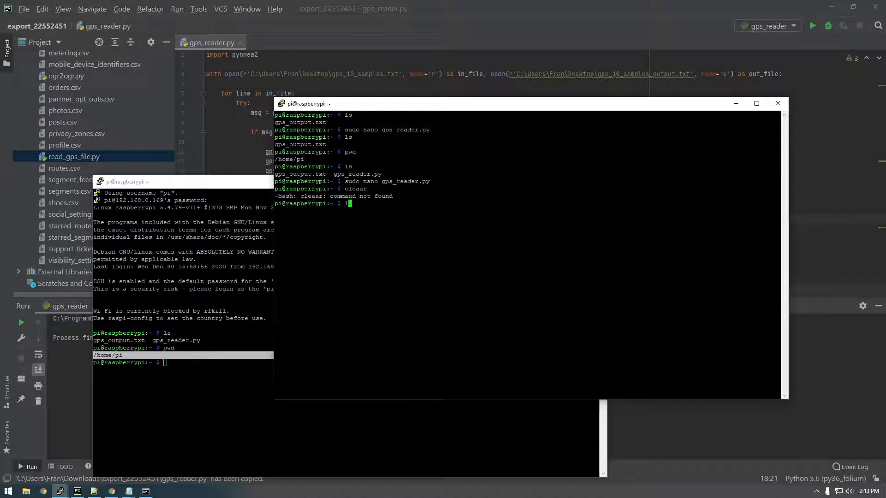
- List the home folder and run gps_reader.py with python3 on the Pi
key(Return)
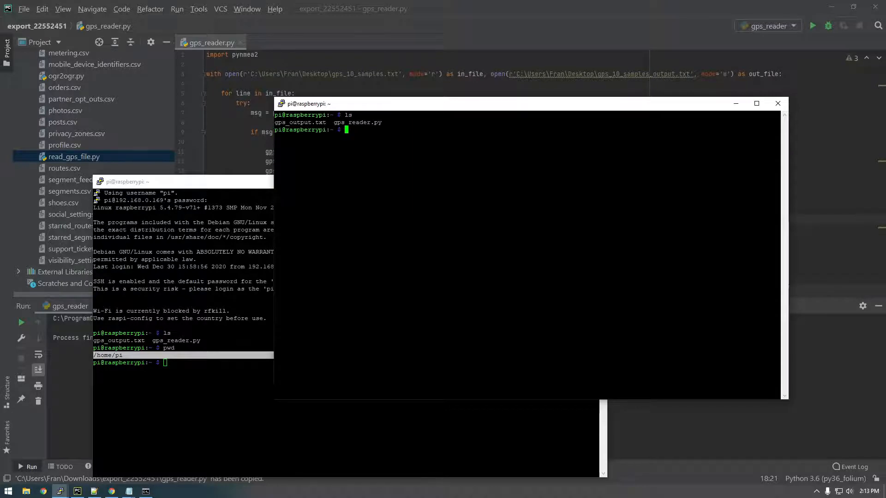
text(python3)
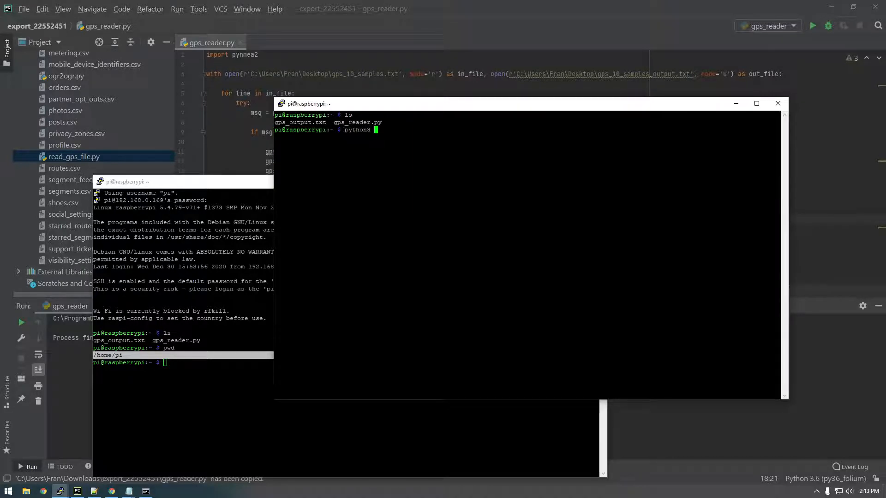
text(gps_reader.py)
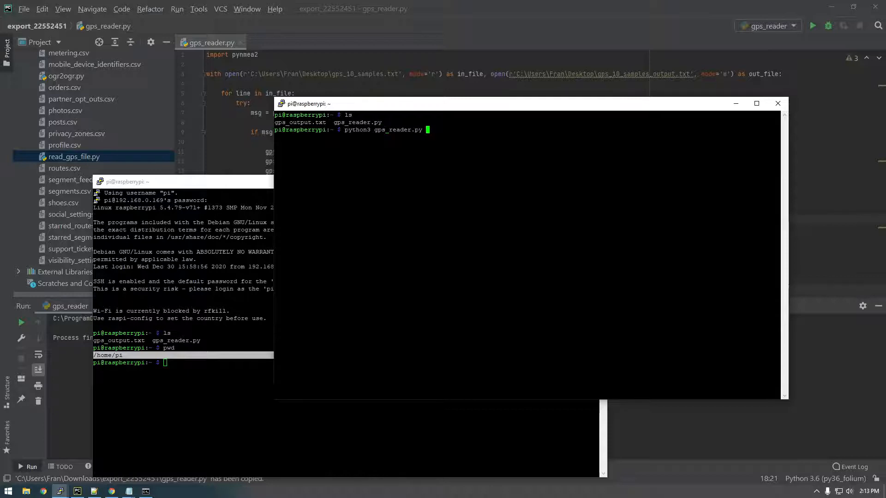
key(Return)
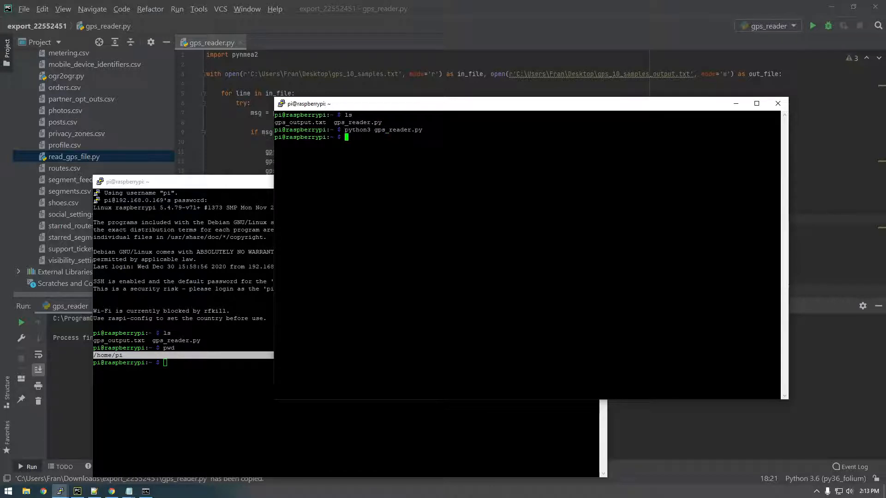
- List the files again and cat gps_output_cleaner.txt to show its date, latitude and longitude rows
key(Return)
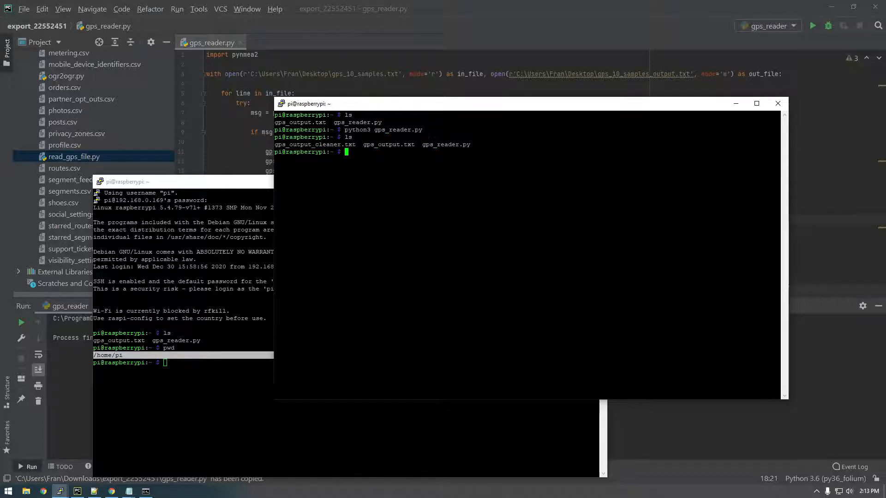
text(cat)
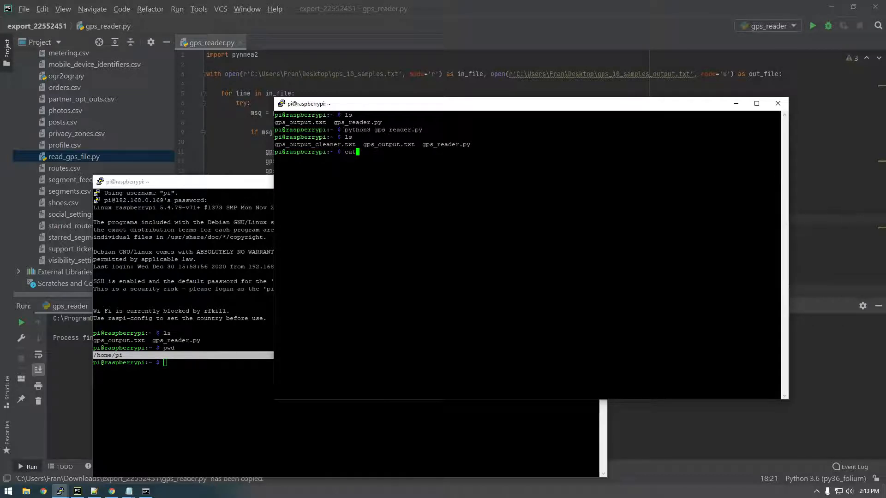
text(gps_output_)
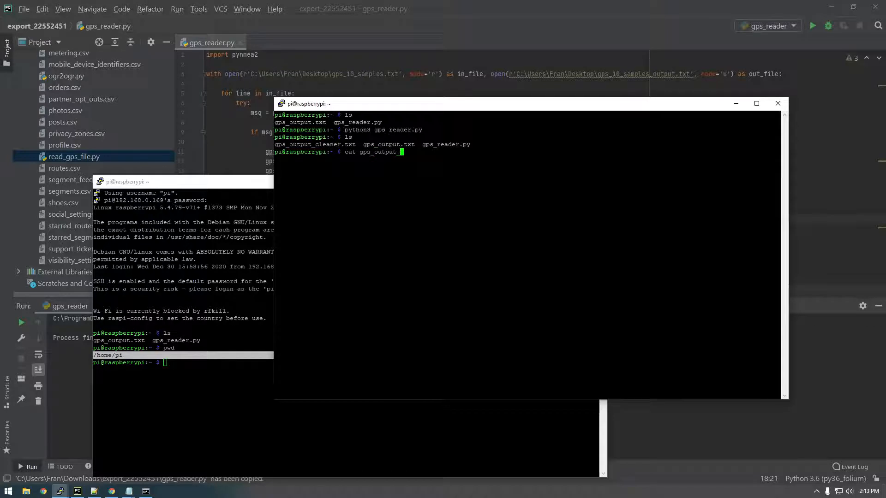
key(Return)
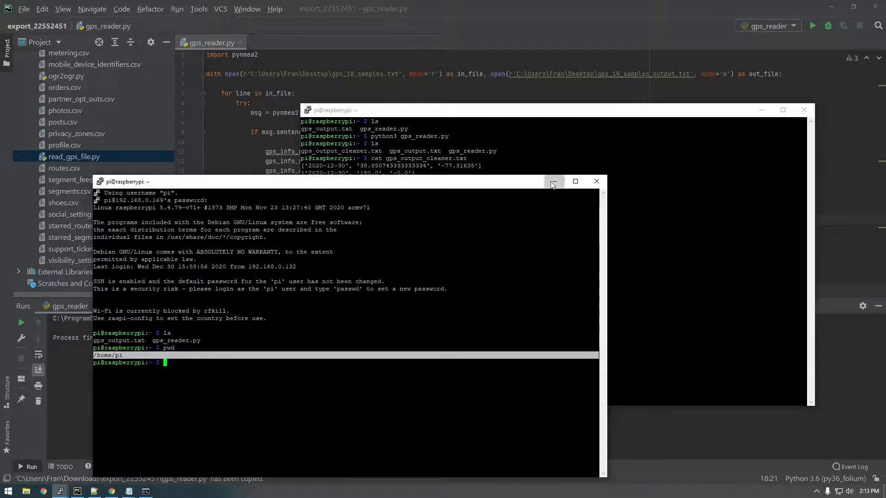
- Hide the second session window and clear the terminal screen
click(553, 185)
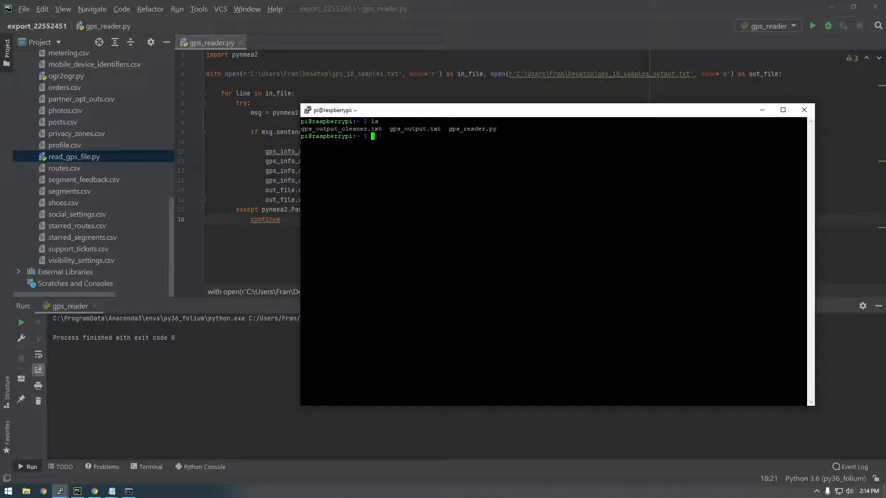
text(cl)
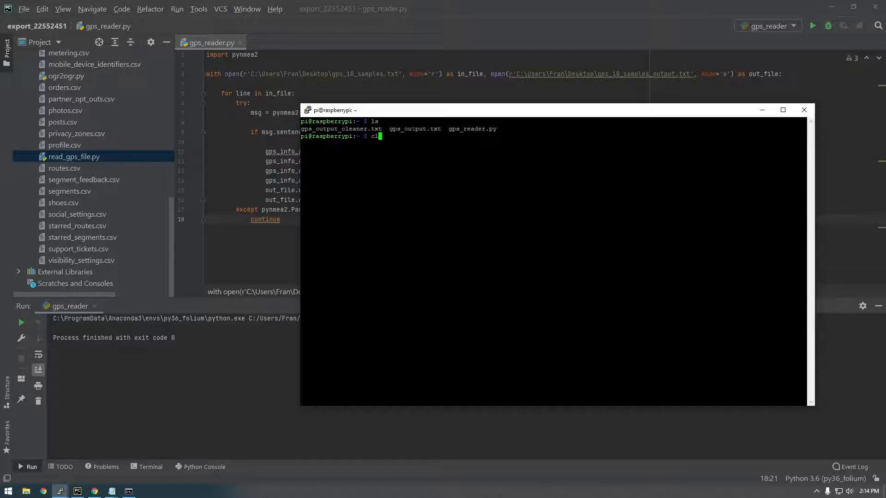
key(Return)
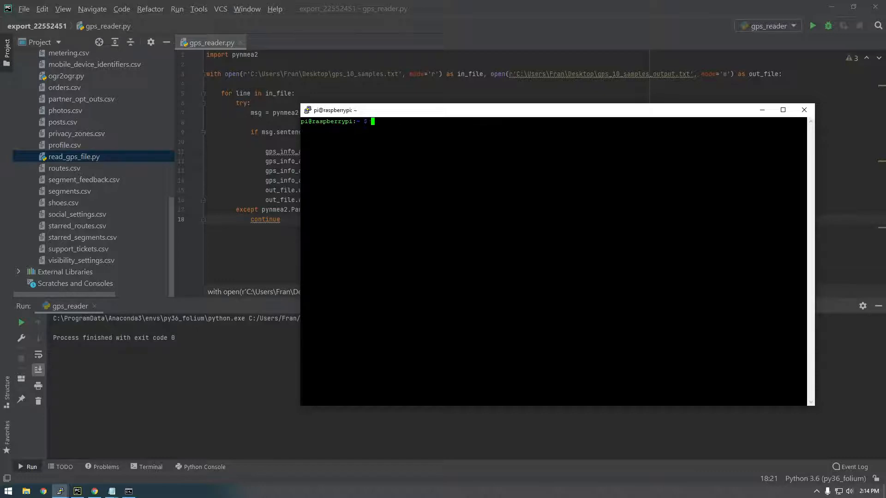
- Run gpspipe to record 100 raw GPS sentences into 100_gps_samples.txt
text(gpspipe -r)
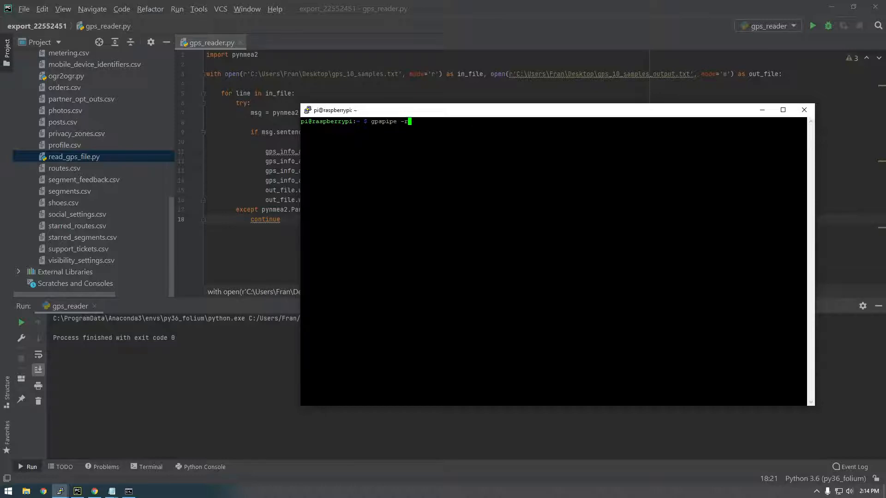
text(-n)
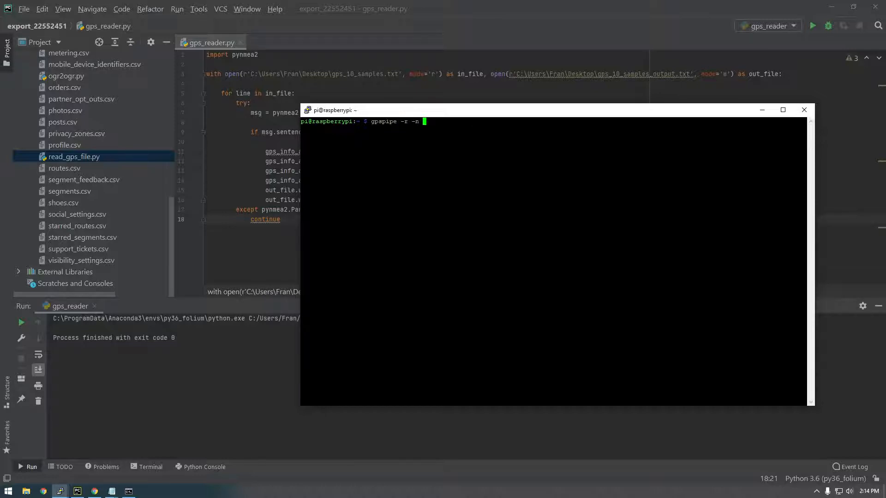
text(100)
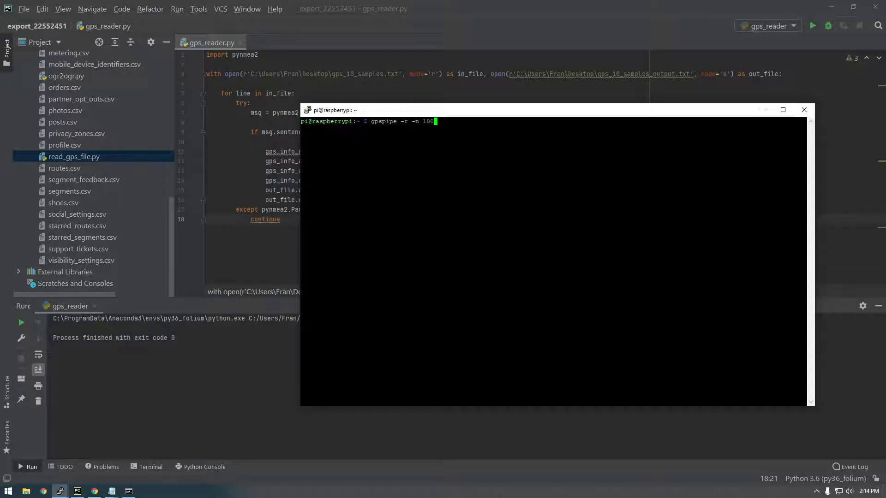
text(-)
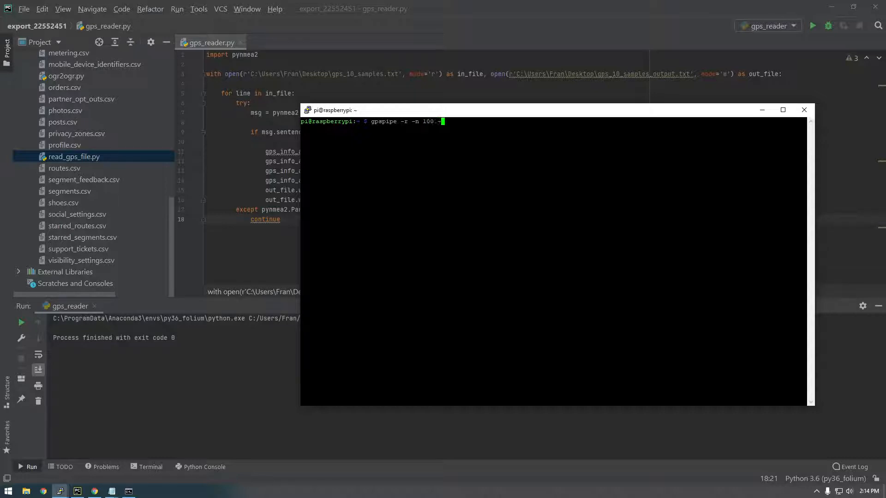
text(-c)
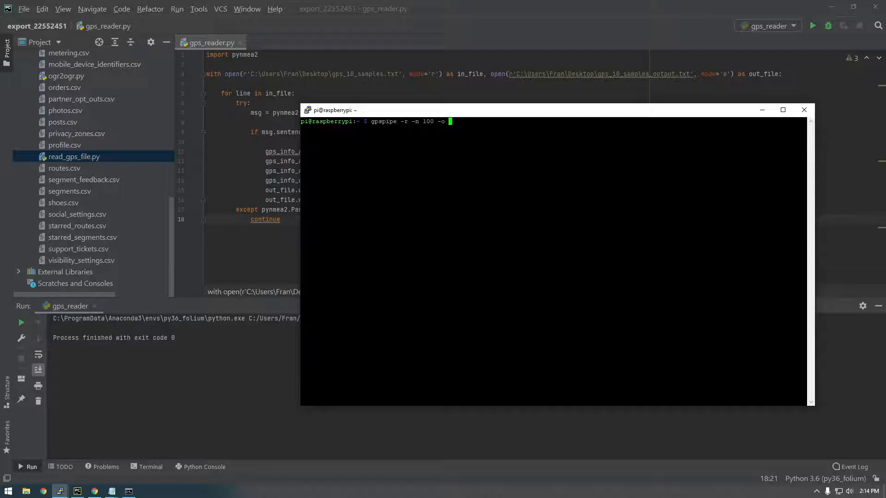
text(100_gps)
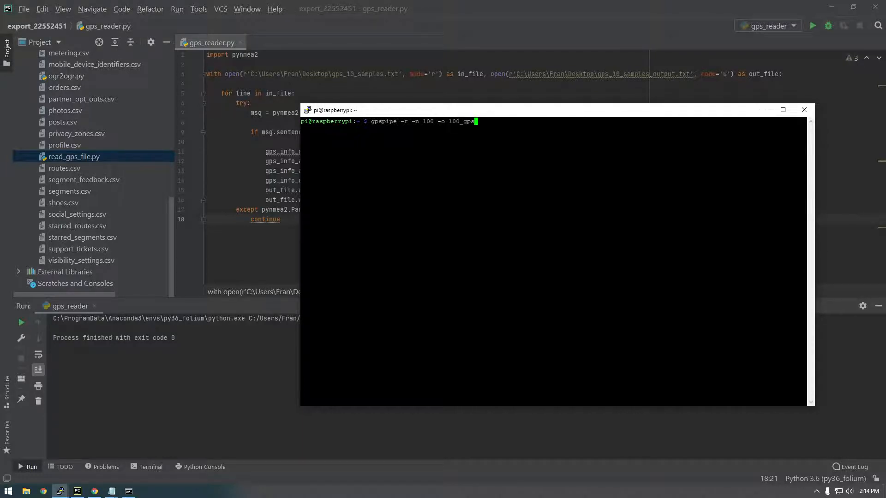
text(_samples.txt)
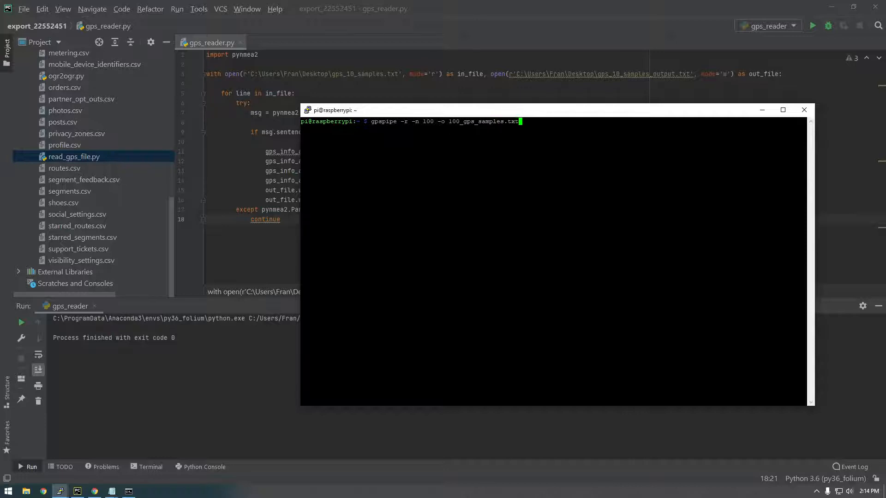
key(Return)
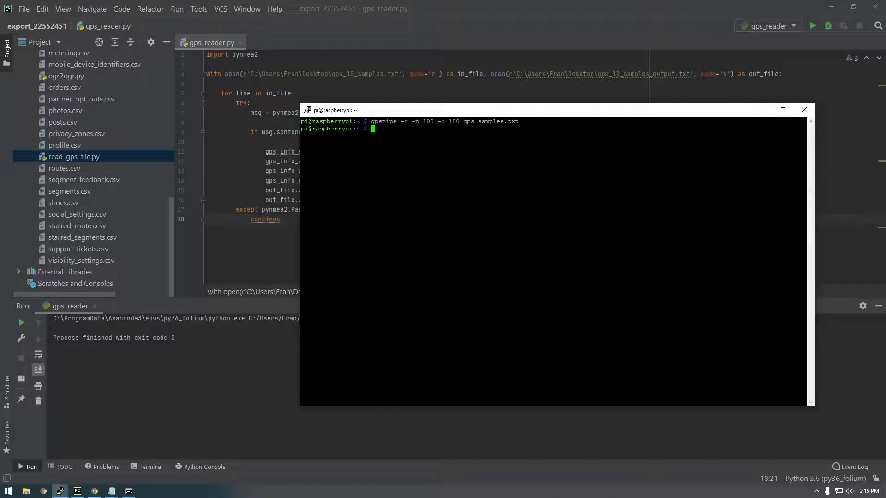
- Print the recorded GPS sentences, nudge the PuTTY window, then clear and list the home folder
text(ls)
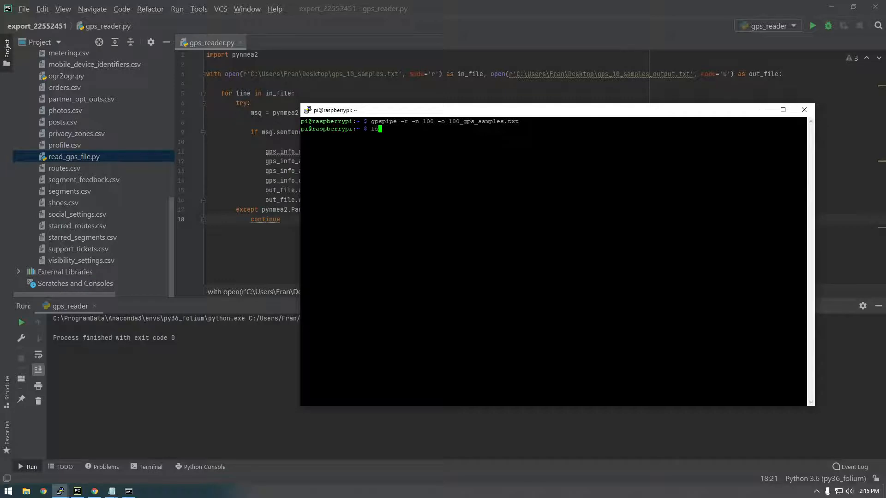
key(Return)
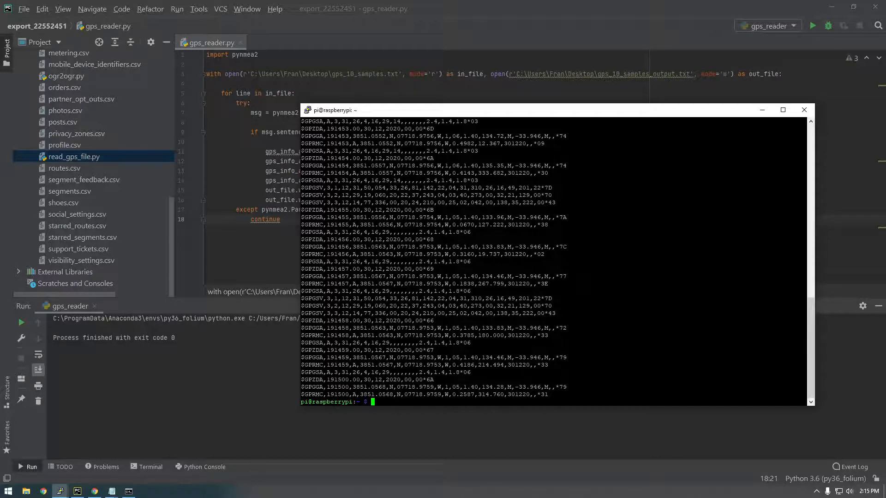
drag(509, 110, 508, 125)
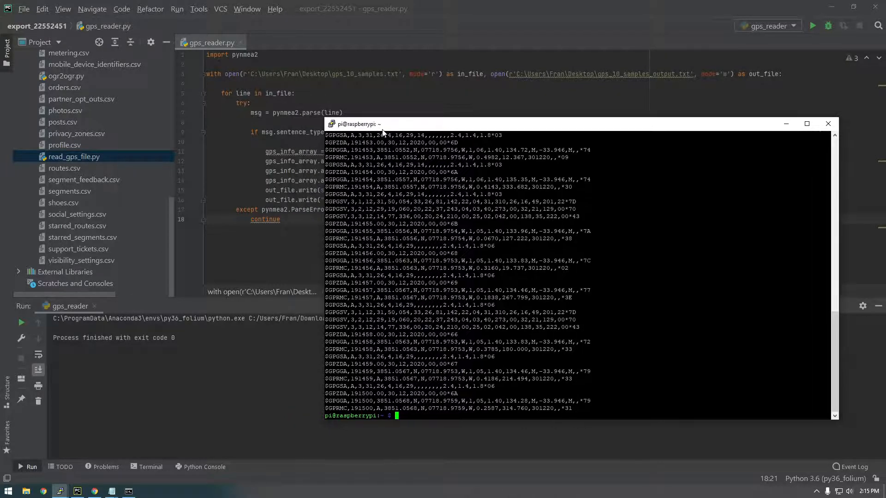
text(cl)
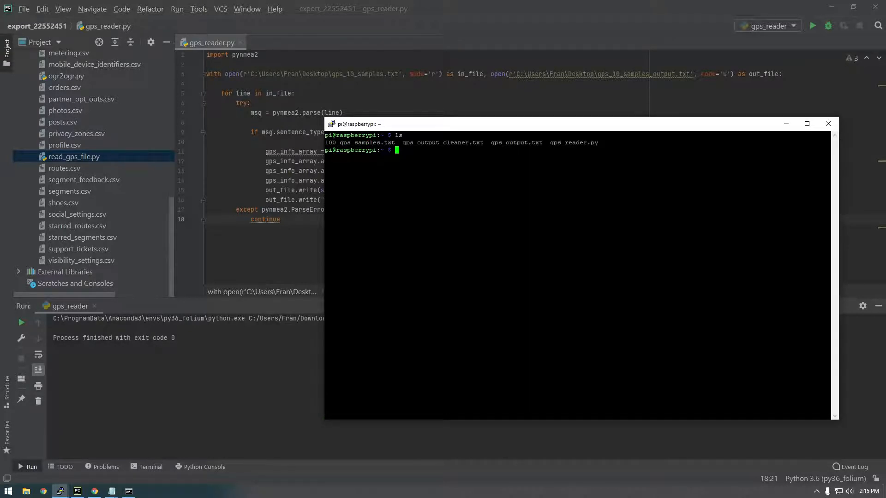
- Open gps_reader.py in nano with sudo after abandoning a mistyped command
text(sudo nano gp)
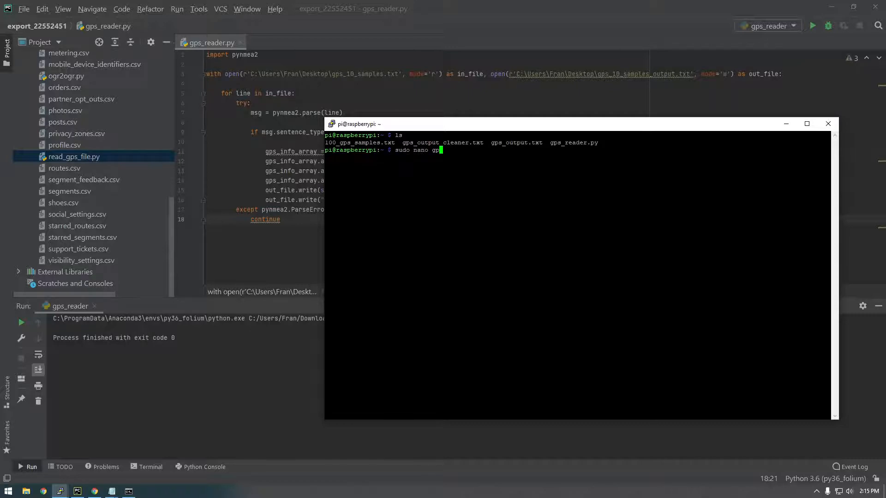
text(s_)
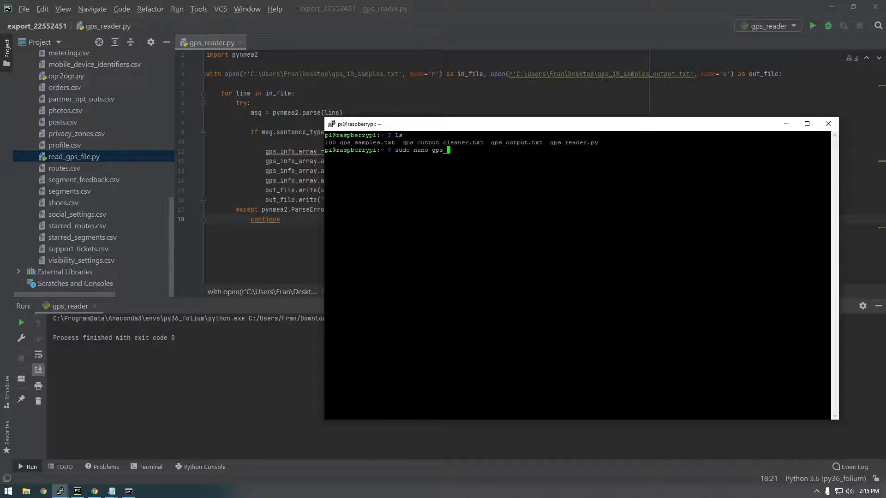
key(Return)
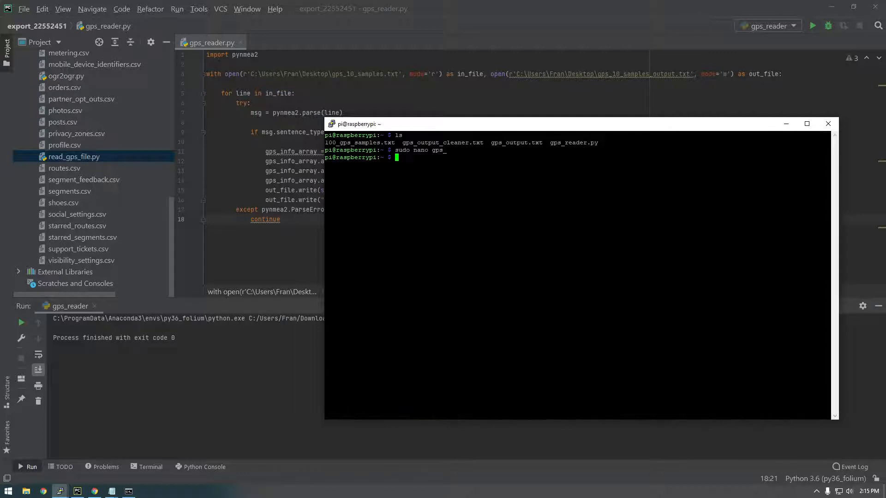
text(sudo nano gps_)
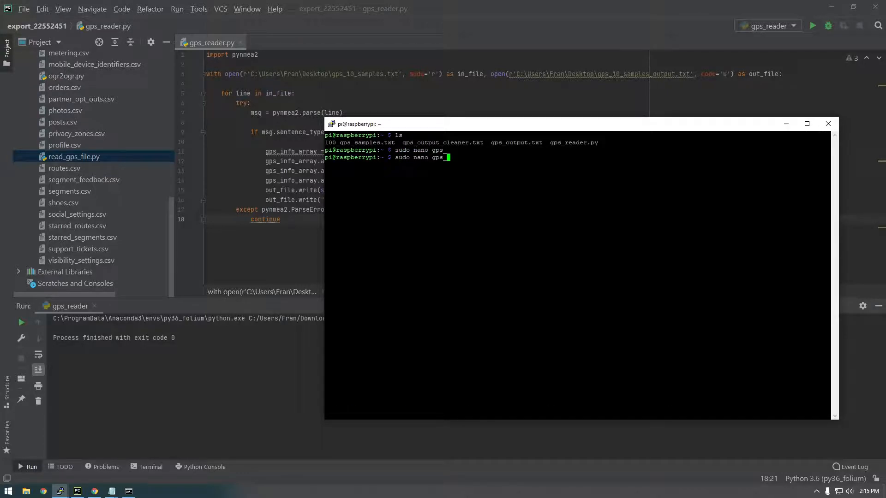
key(Return)
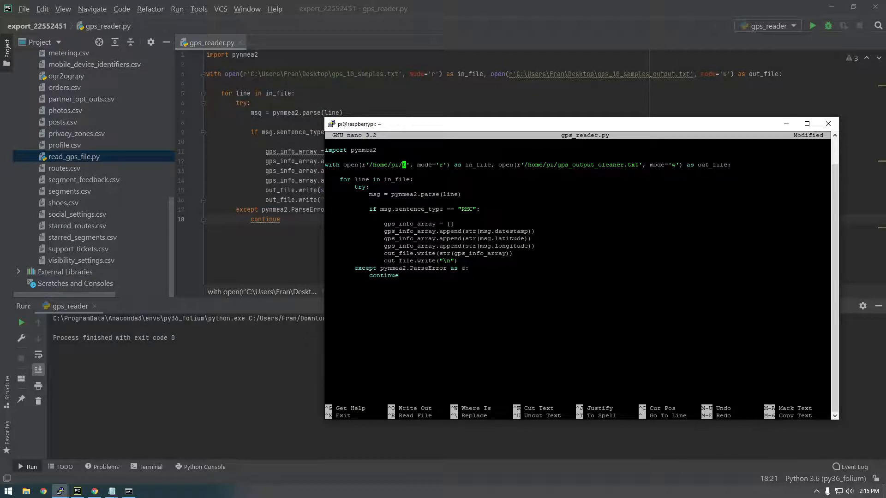
mouse_move(59, 490)
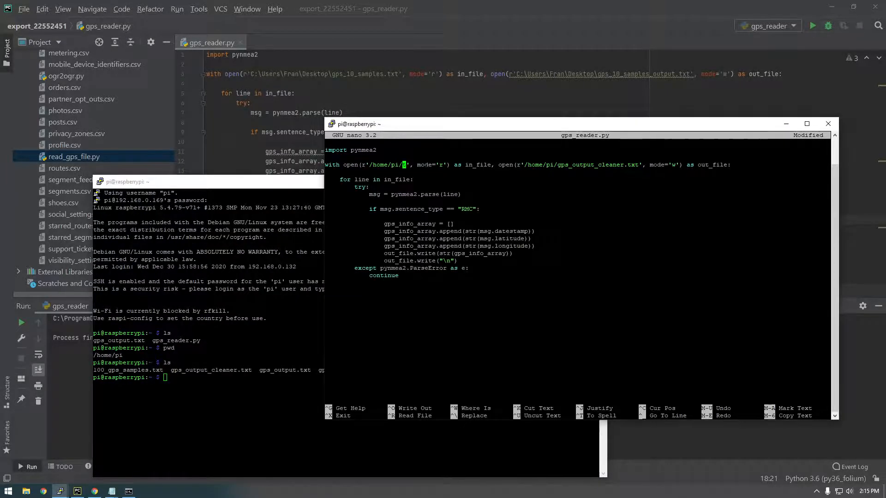
- Change the script's input to 100_gps_samples.txt and its output to 100_gps_samples_cleaner.txt
text(10)
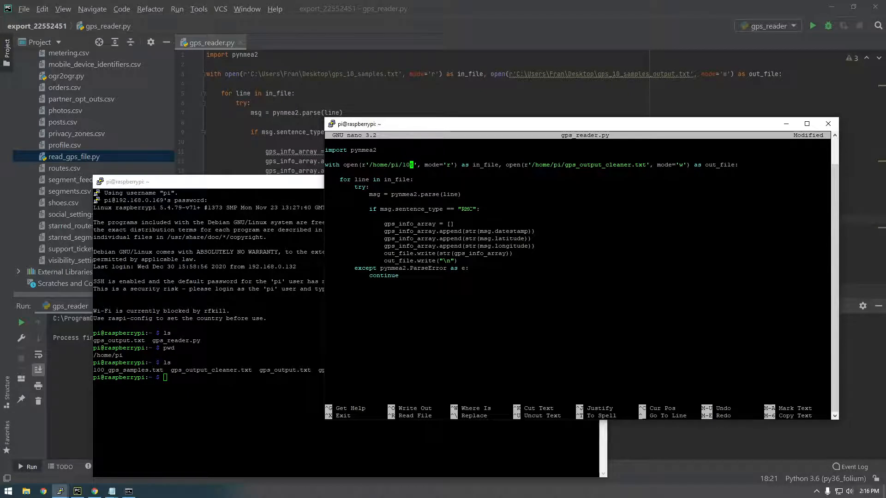
text(0_)
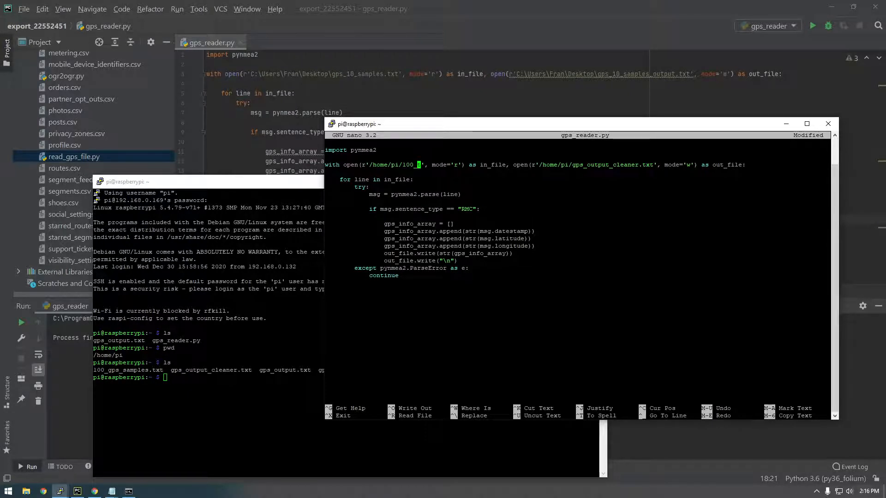
text(gps_samp)
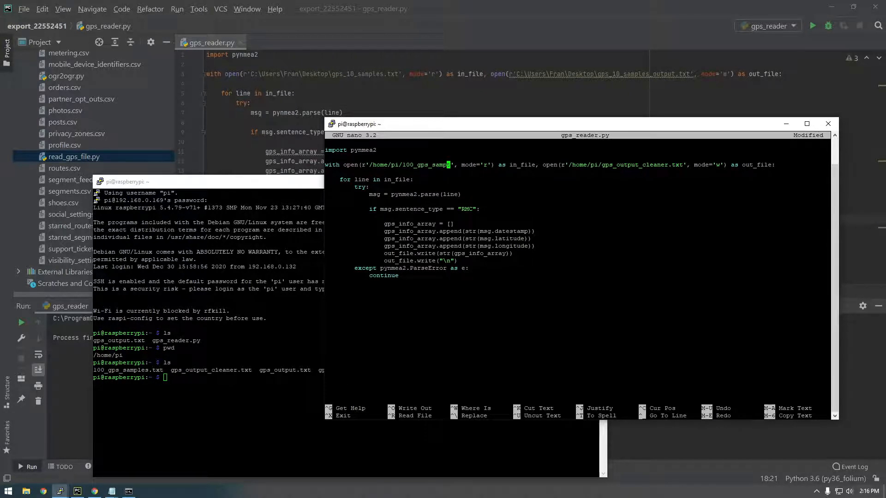
text(les.txt)
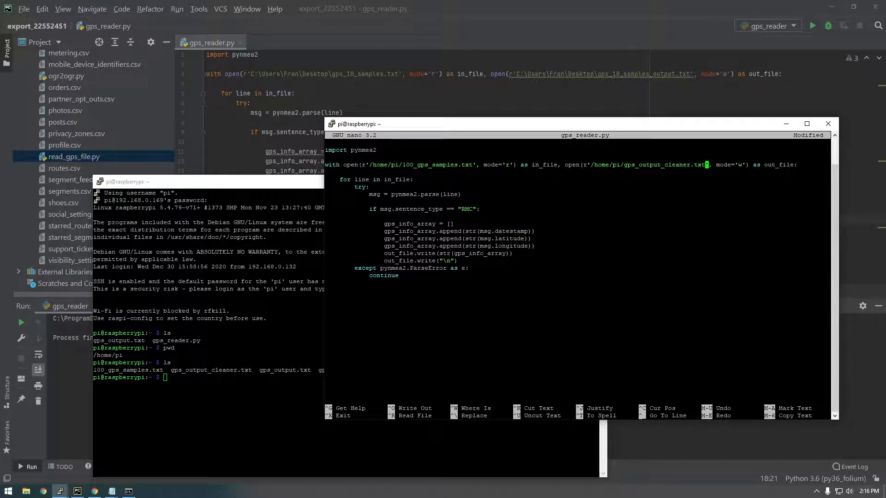
key(BackSpace)
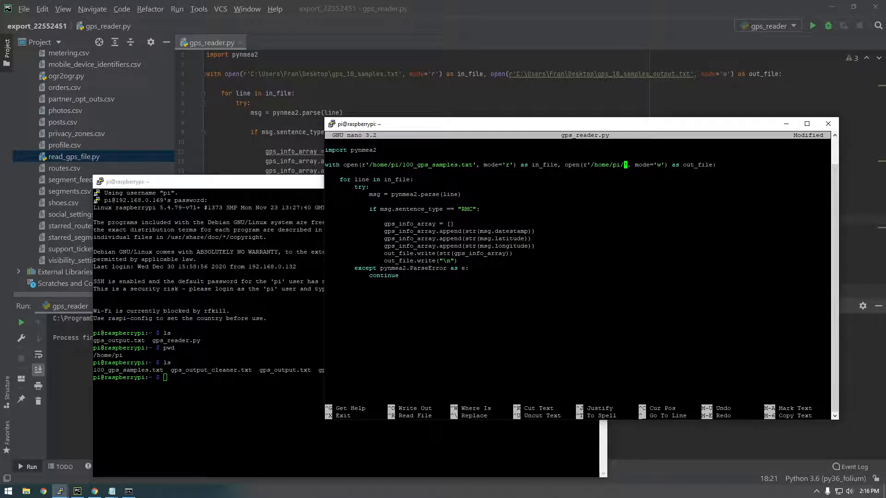
text(100_gps_samples_cle)
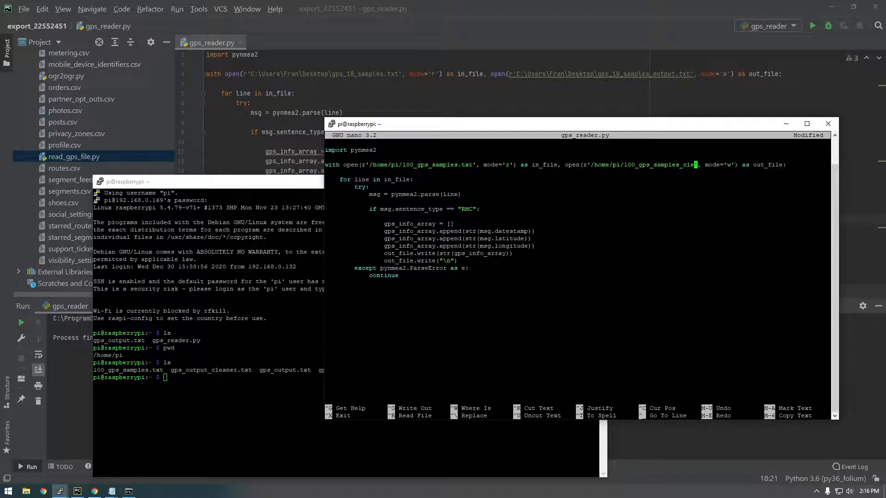
text(aner.txt)
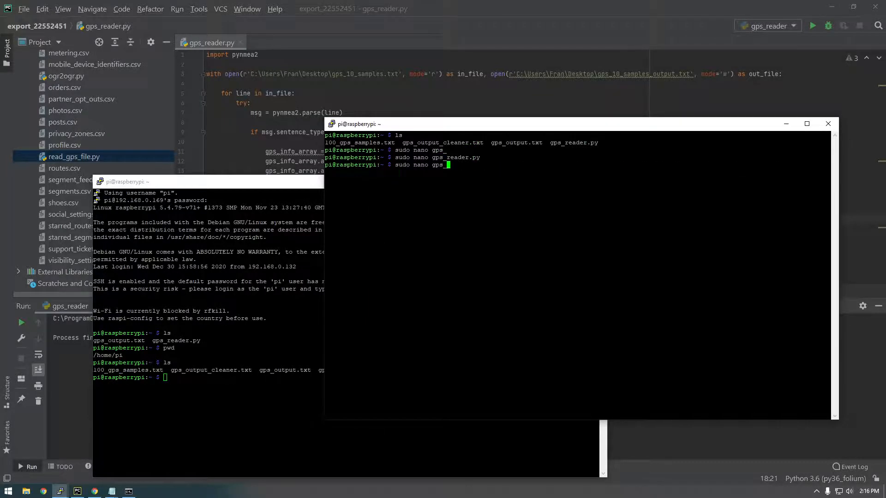
- Clear the screen, run gps_reader.py with python3 and list files to confirm the new output
text(clear)
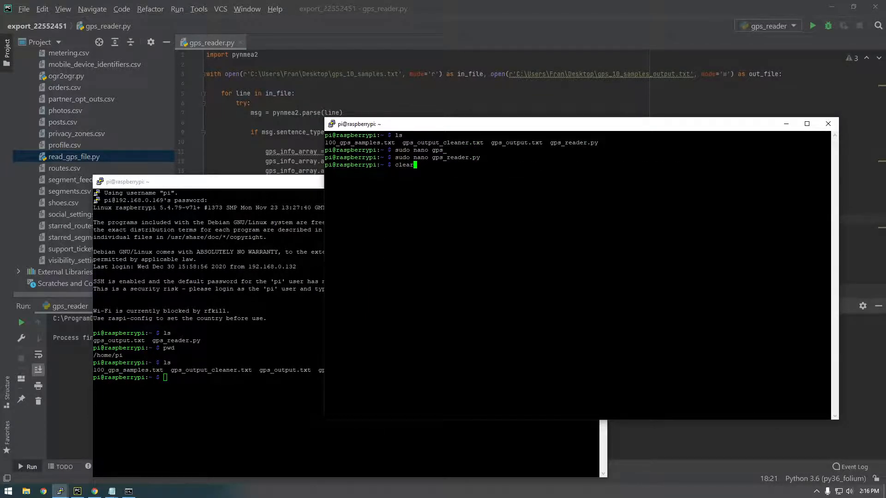
text(python3 gps_reader.py)
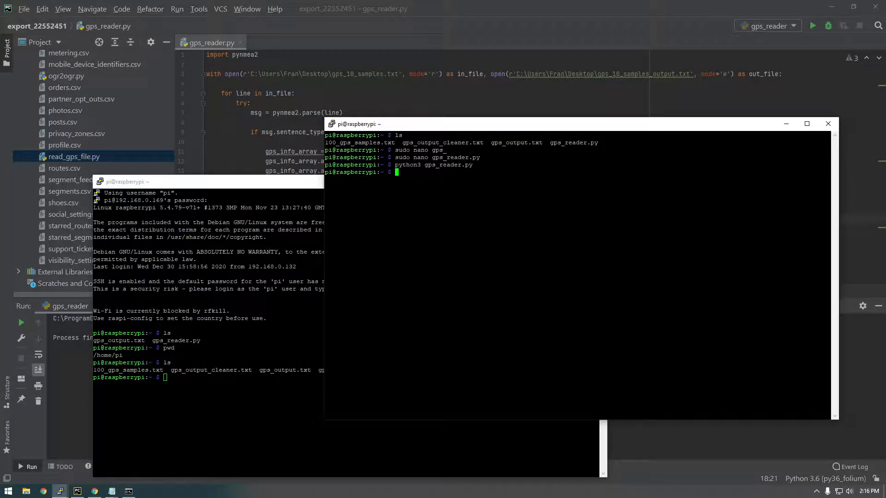
text(ls)
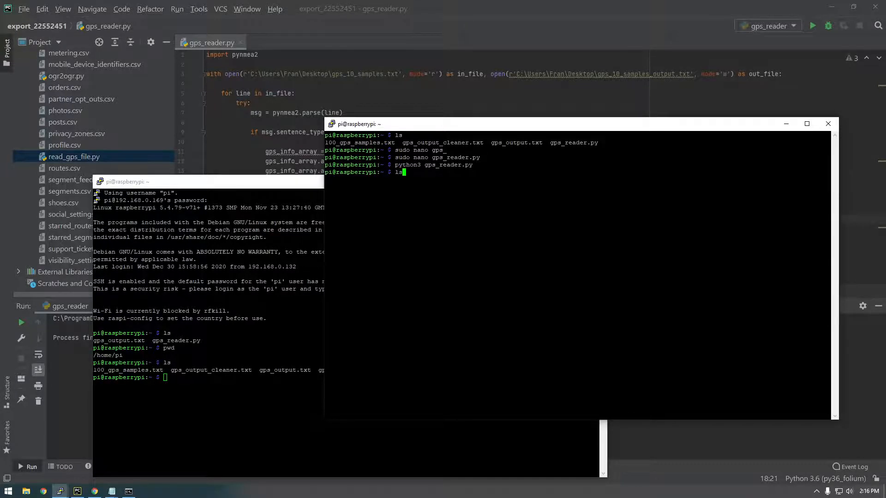
key(Return)
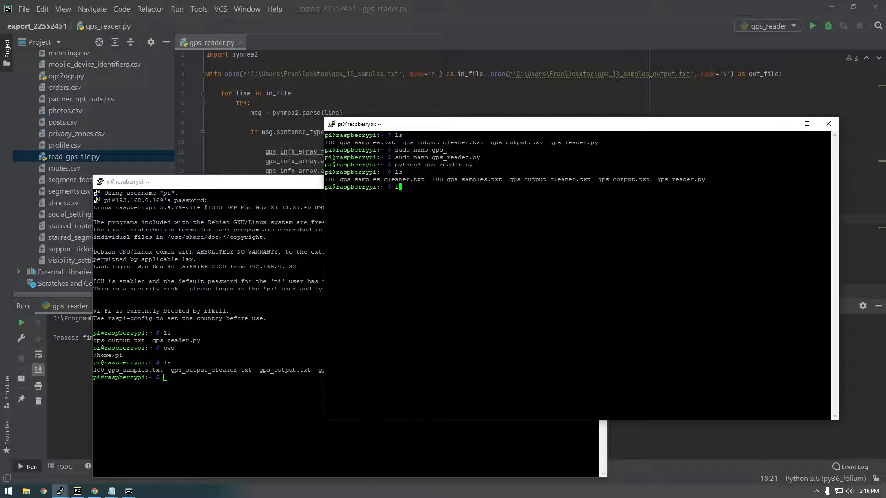
- Cat 100_gps_samples_cleaner.txt to show its date, latitude and longitude rows
text(cat 100_gps_samples)
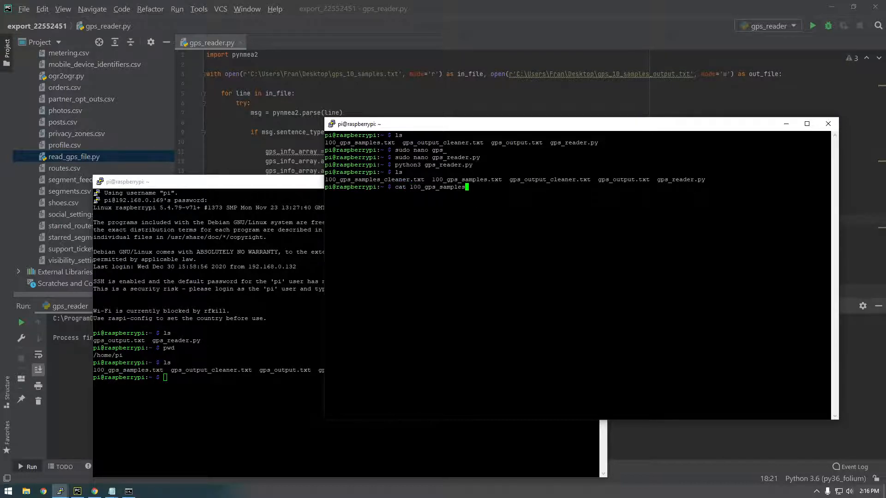
text(_cleaner.txt)
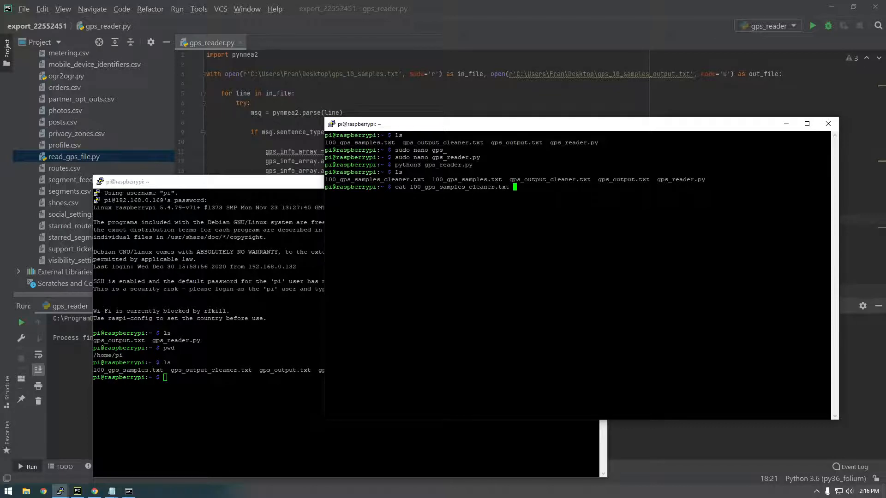
key(Return)
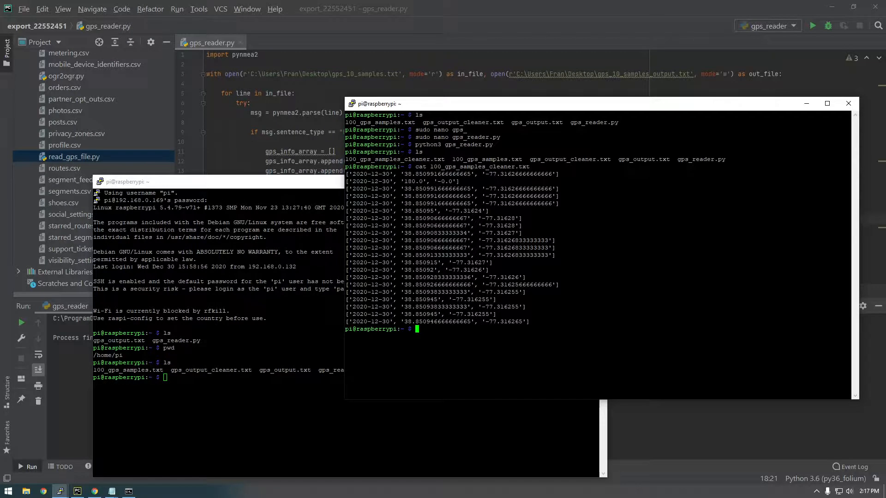
mouse_move(317, 188)
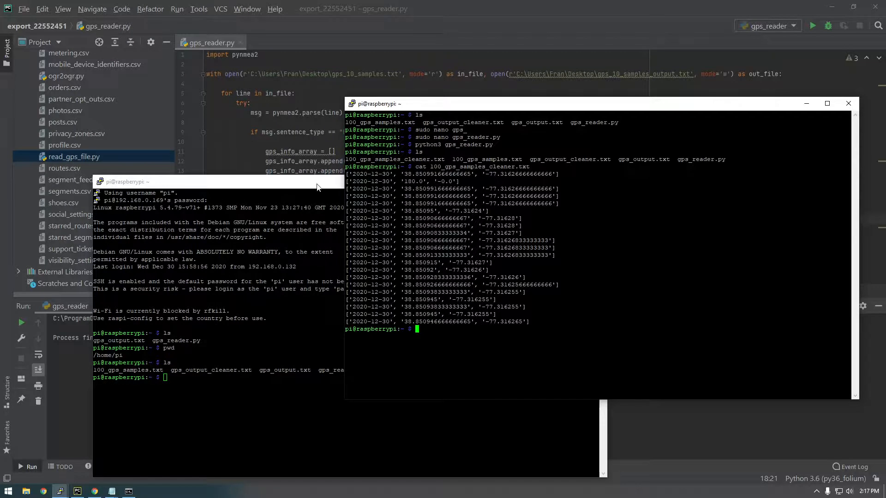